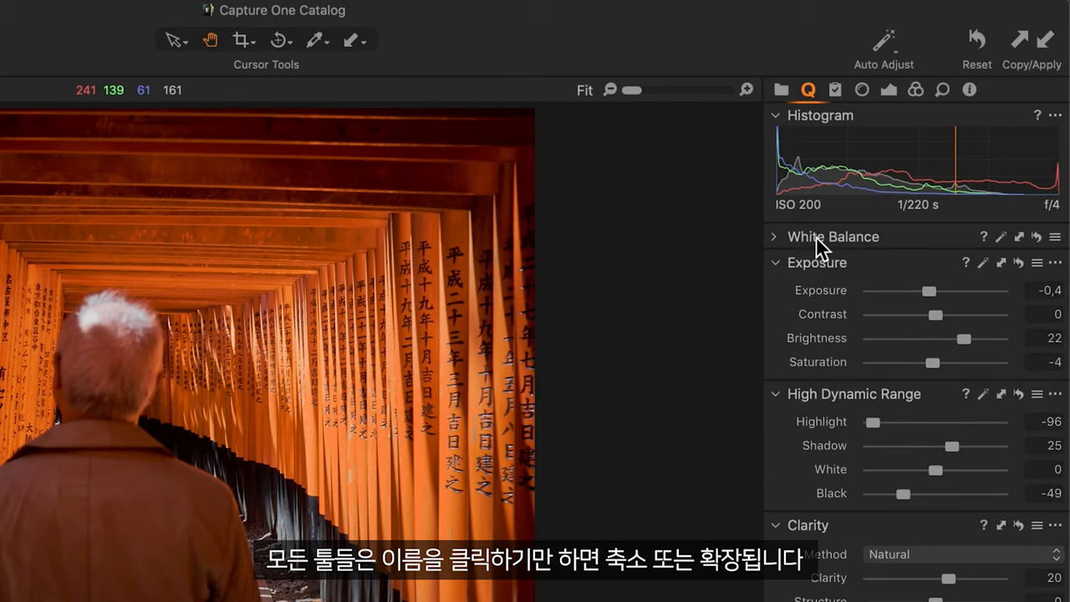
- Expand the White Balance settings for the torii photo, then show the Library tool tab
left_click(833, 236)
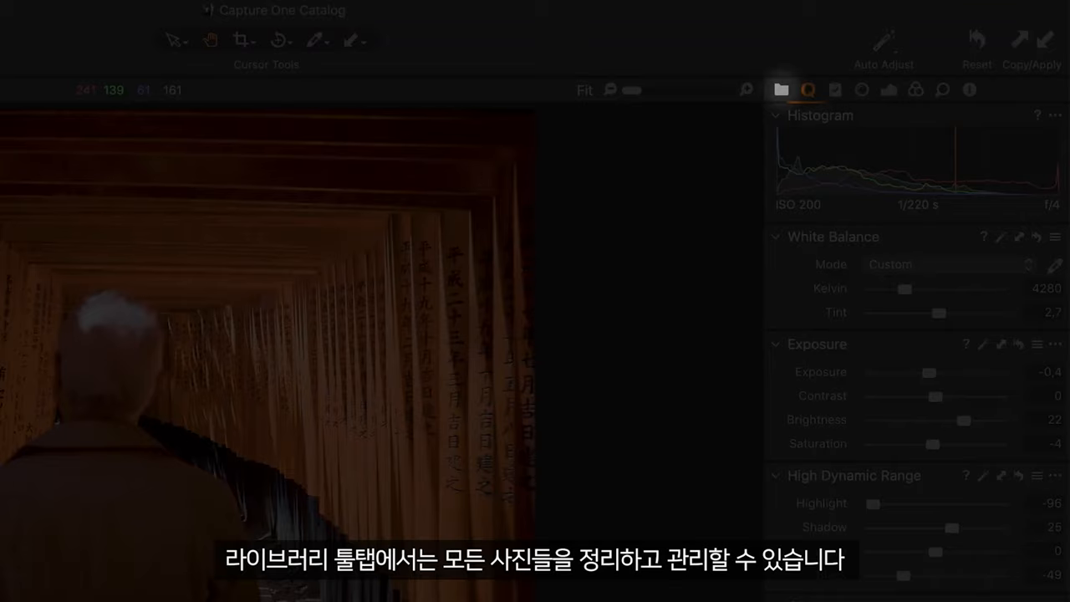
left_click(783, 90)
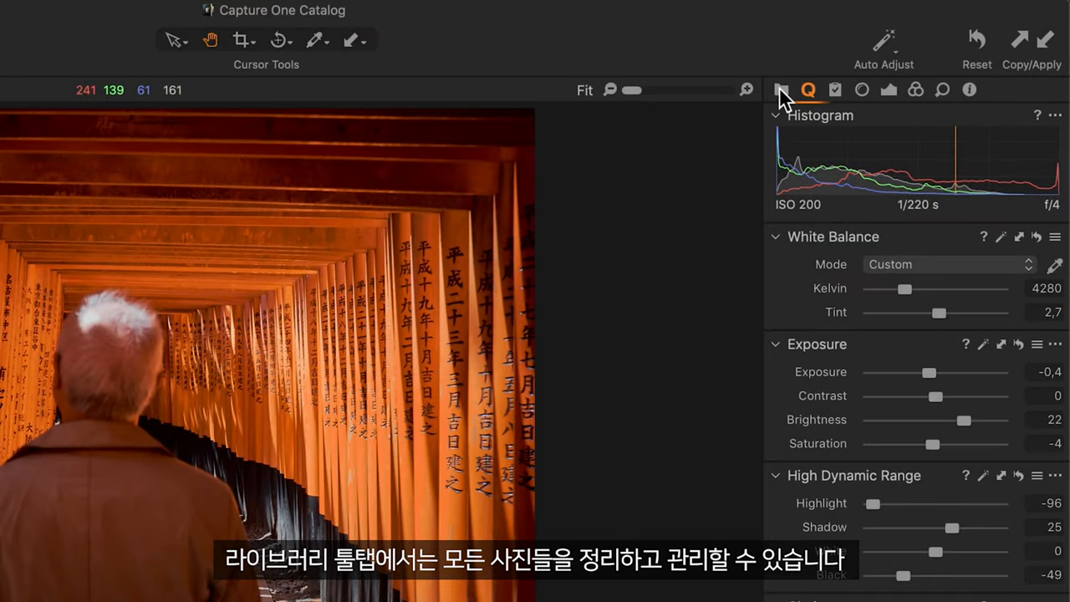
left_click(779, 90)
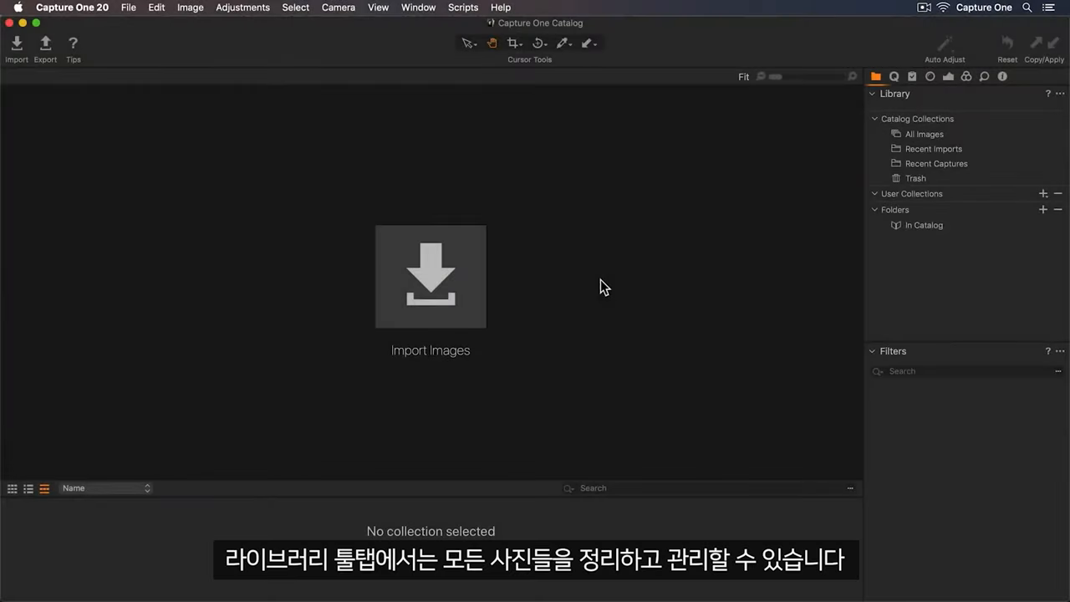
mouse_move(568, 313)
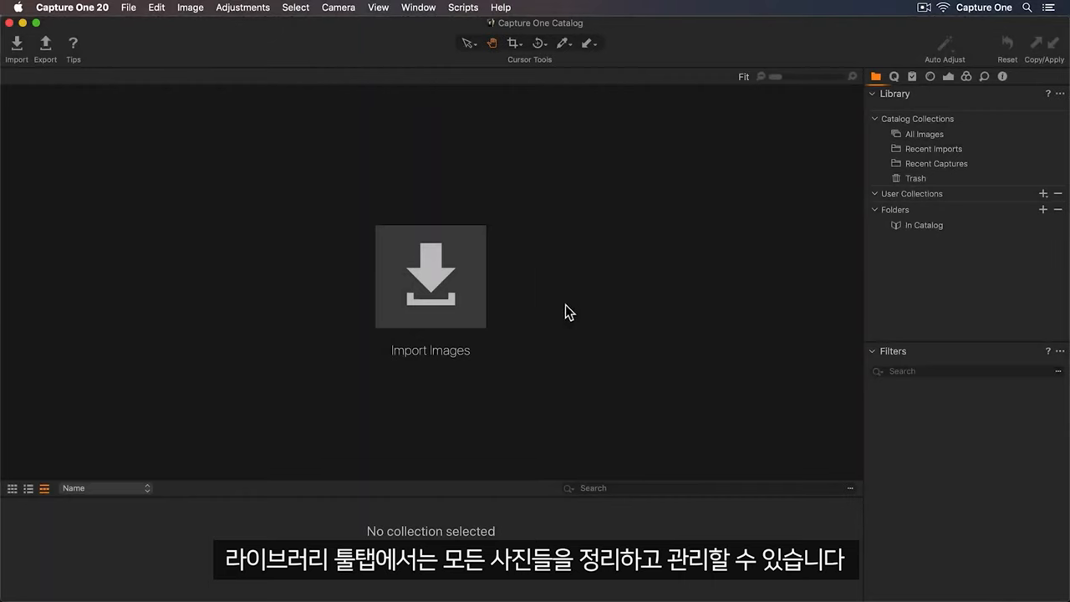
- Import the Photos > Tokyo folder of 49 images into the catalog
left_click(432, 277)
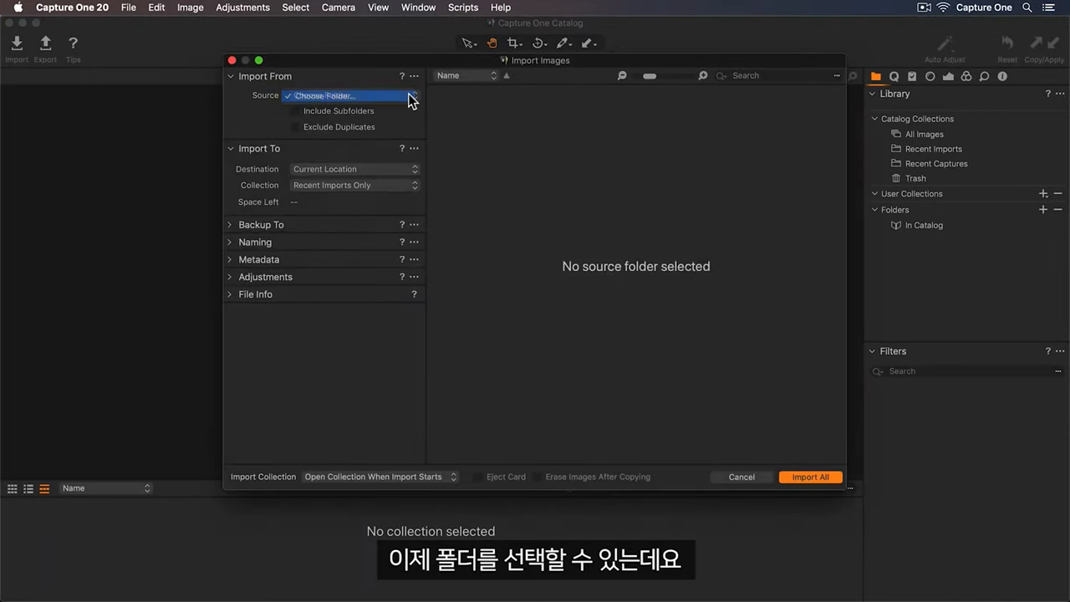
left_click(328, 95)
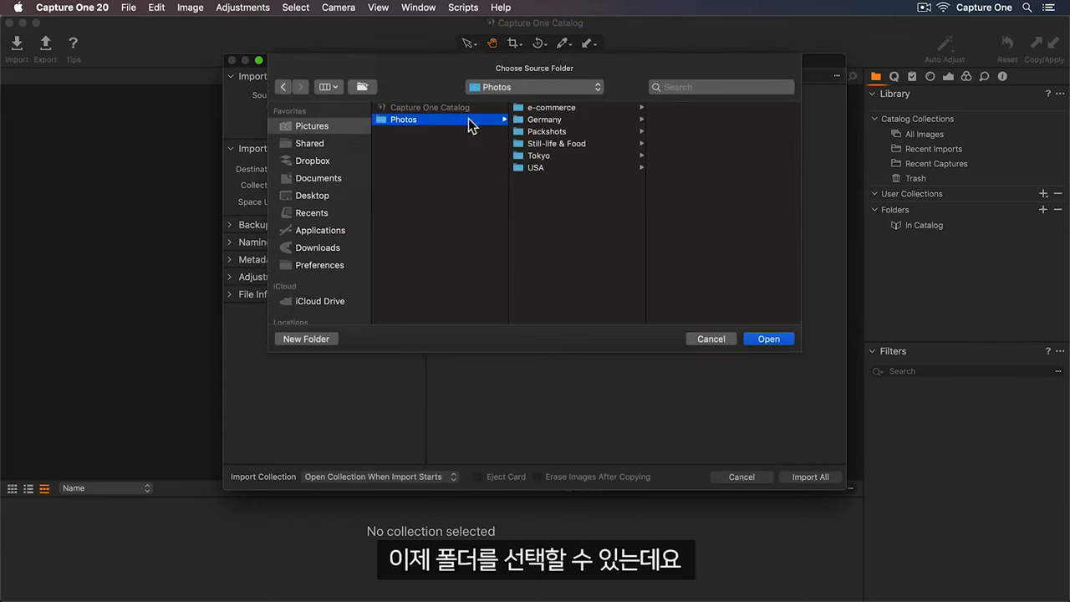
left_click(538, 156)
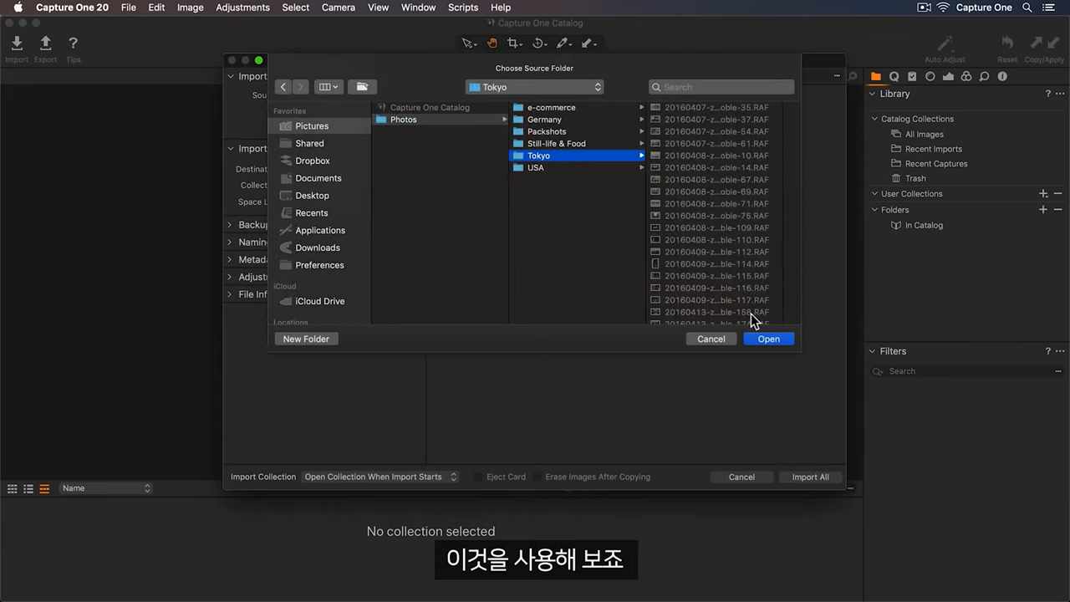
left_click(767, 337)
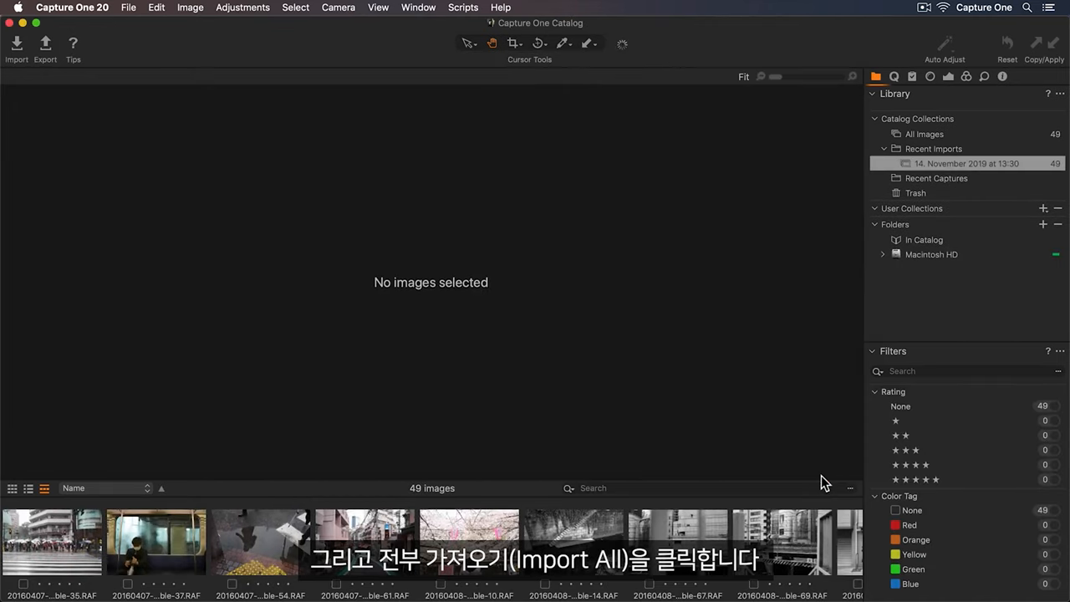
left_click(261, 542)
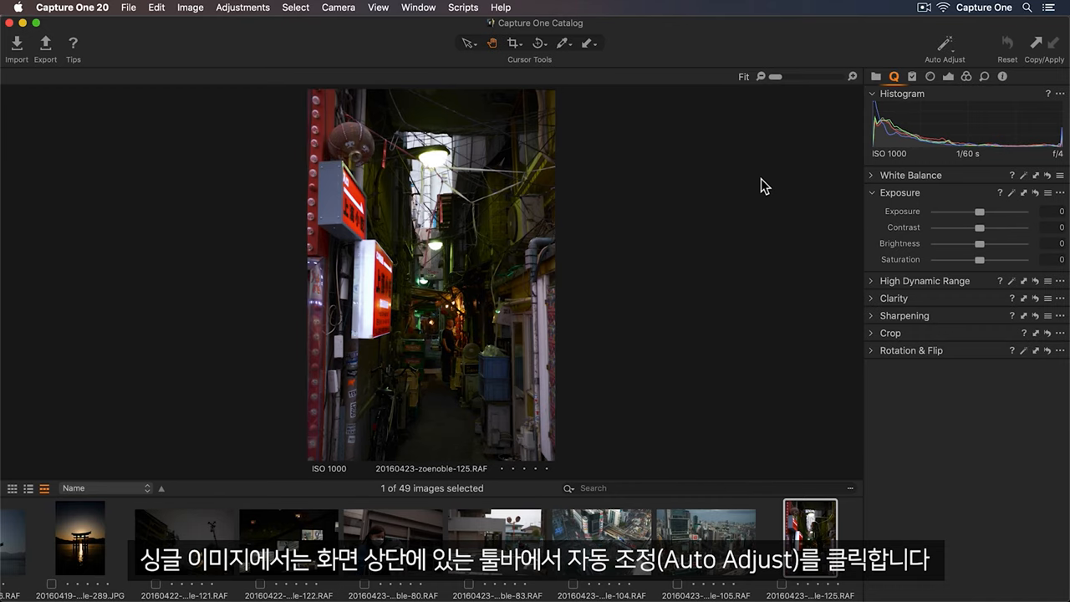
- Auto Adjust the alley photo and review which aspects auto correction changes
left_click(944, 44)
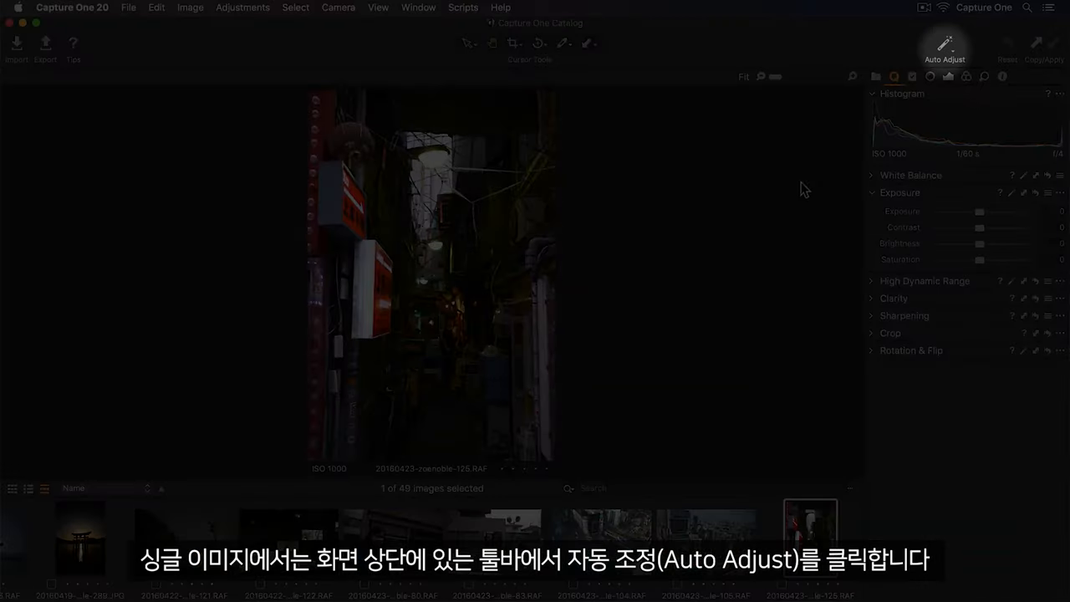
left_click(944, 43)
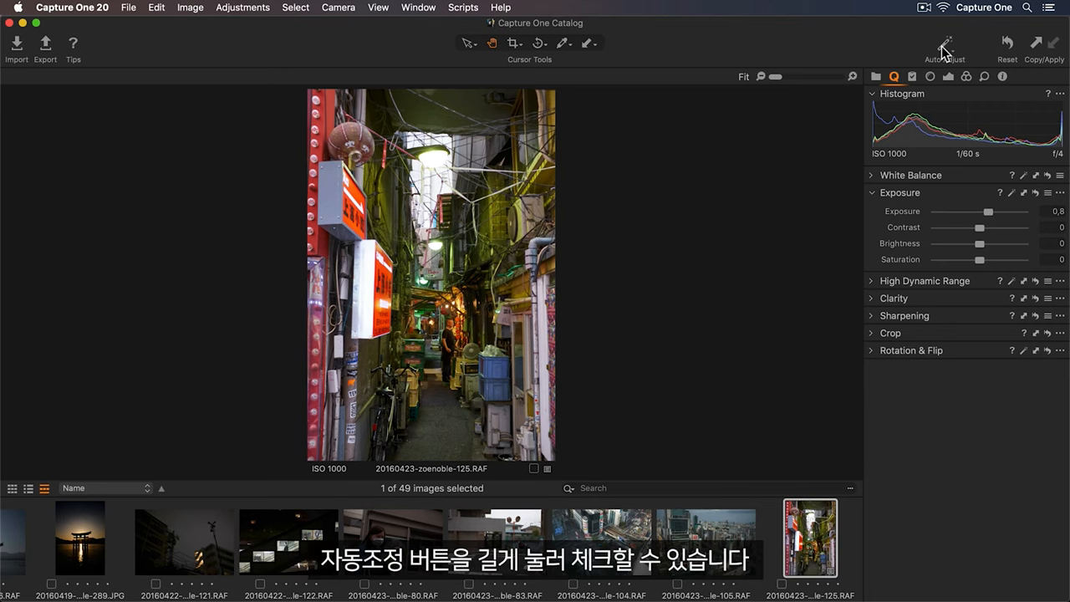
left_click(945, 46)
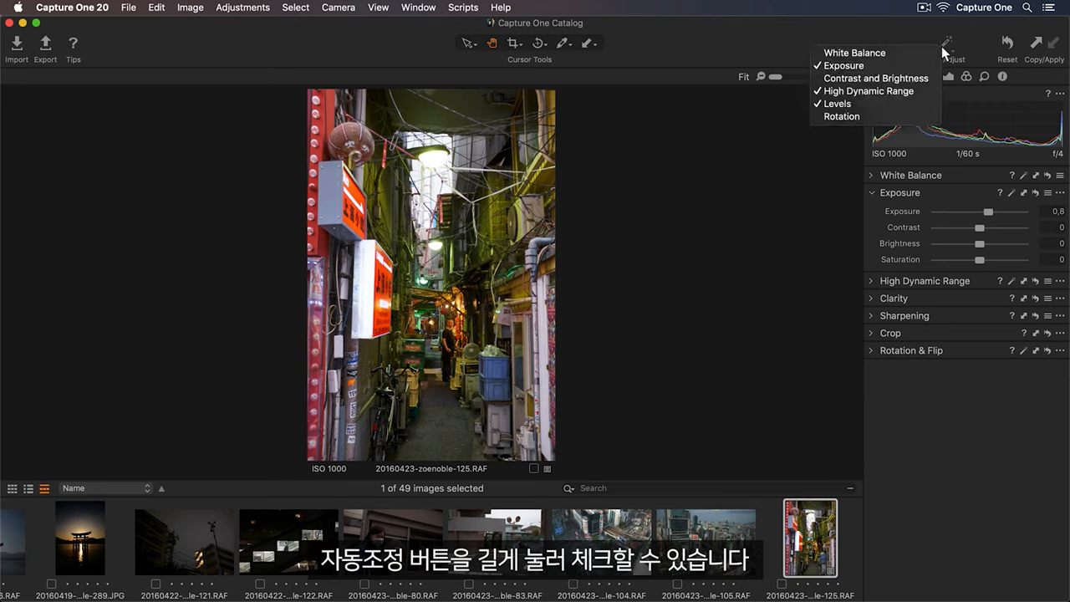
left_click(947, 44)
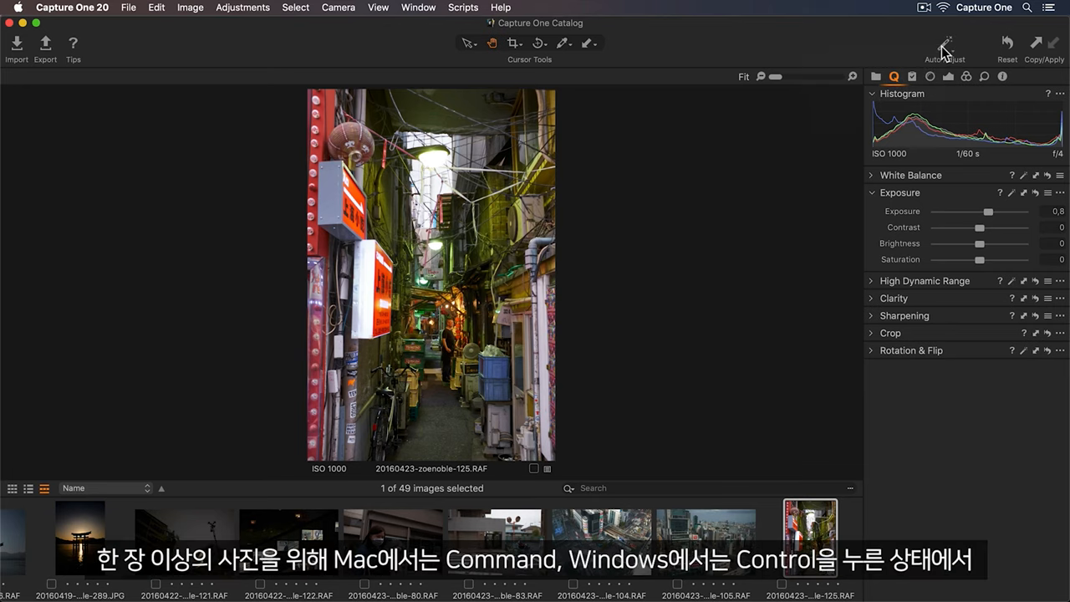
- Add the two aerial Tokyo photos to the selection and Auto Adjust all three
left_click(706, 535)
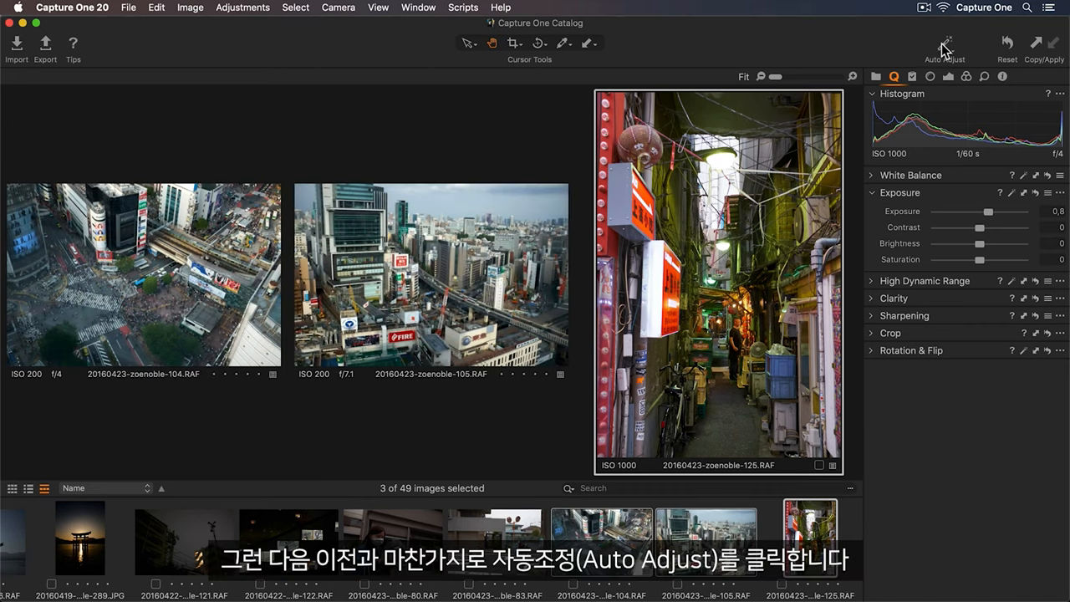
left_click(945, 43)
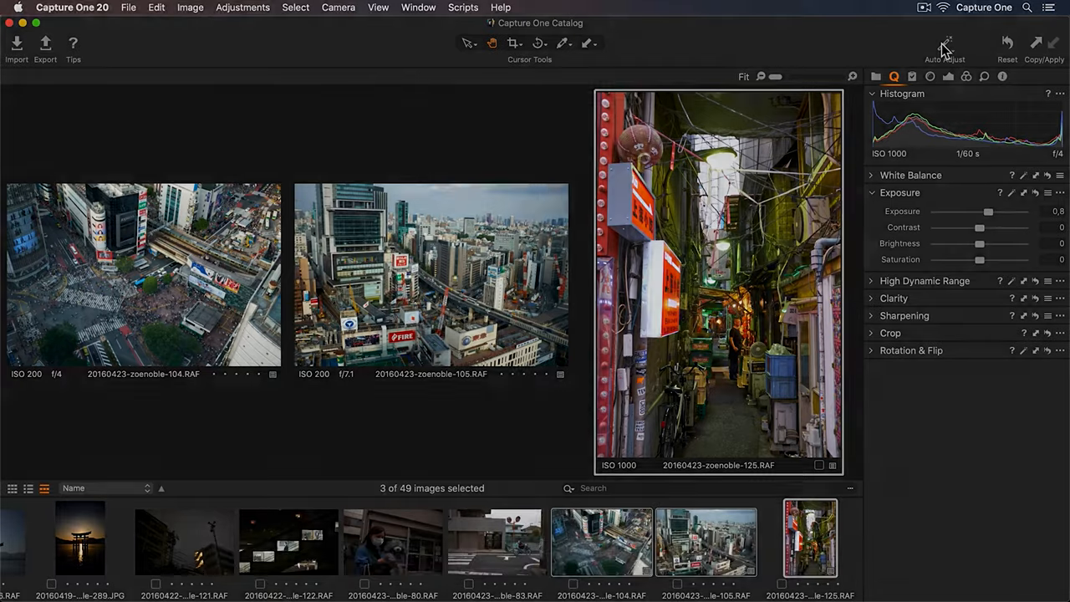
left_click(876, 76)
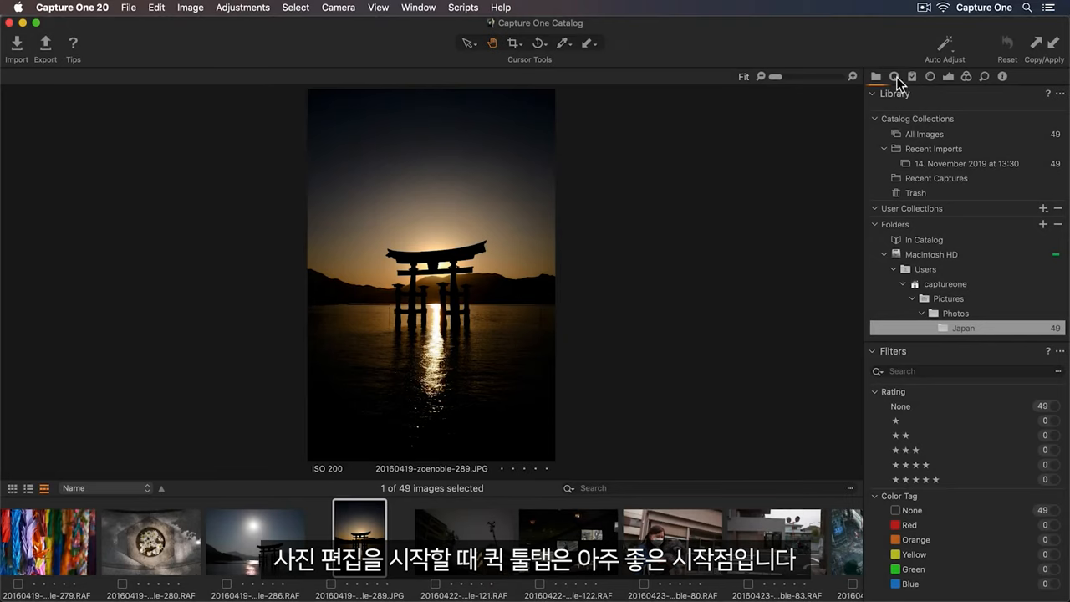
- Show the Quick tools, try a brighter exposure on the torii photo, then reset exposure to zero
left_click(893, 77)
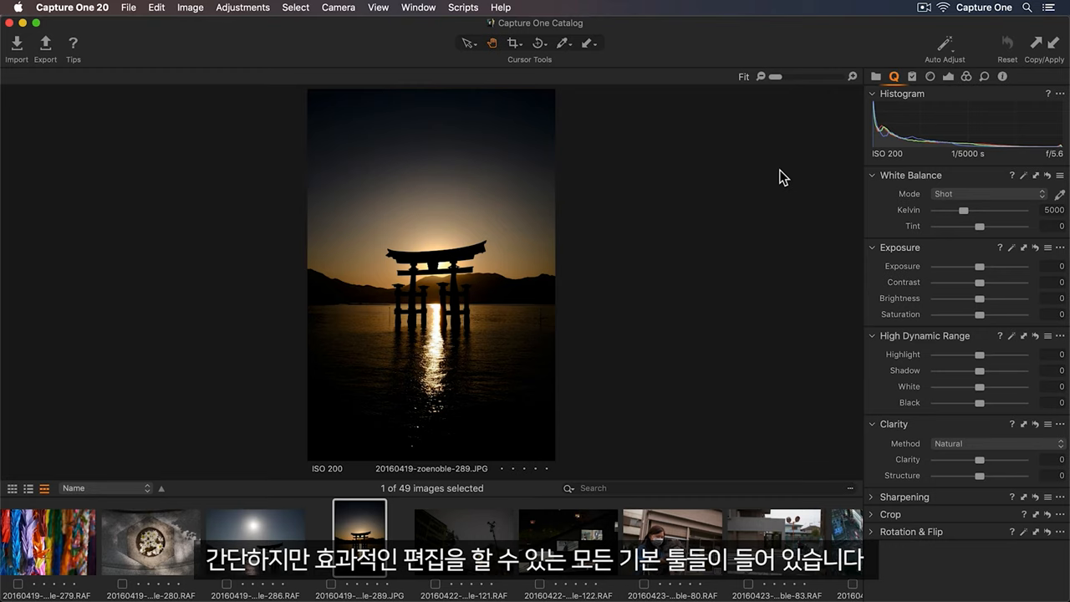
mouse_move(978, 266)
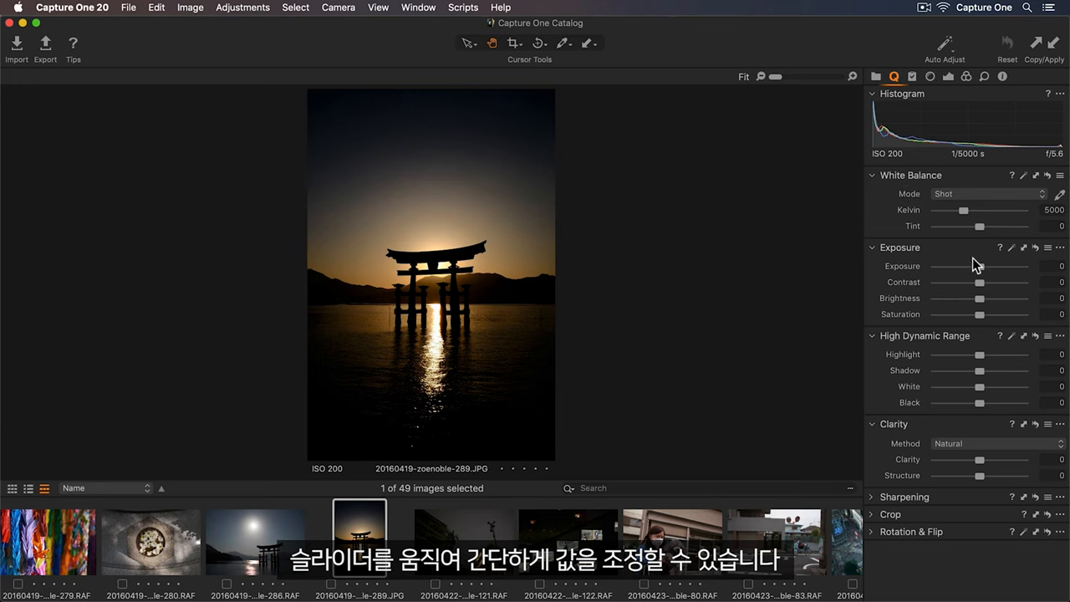
left_click_drag(980, 266, 995, 266)
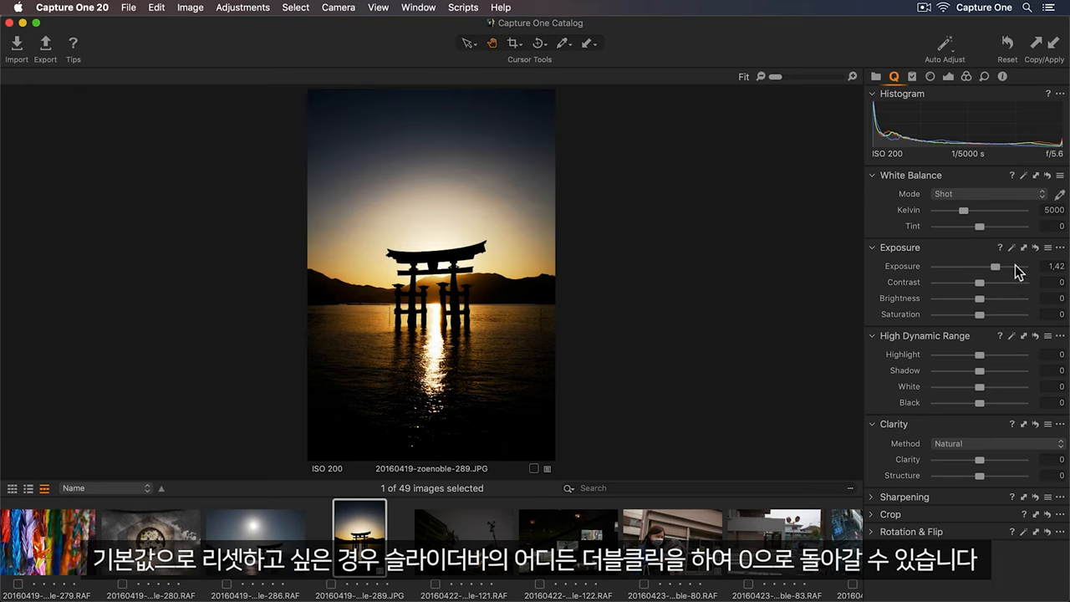
double_click(993, 266)
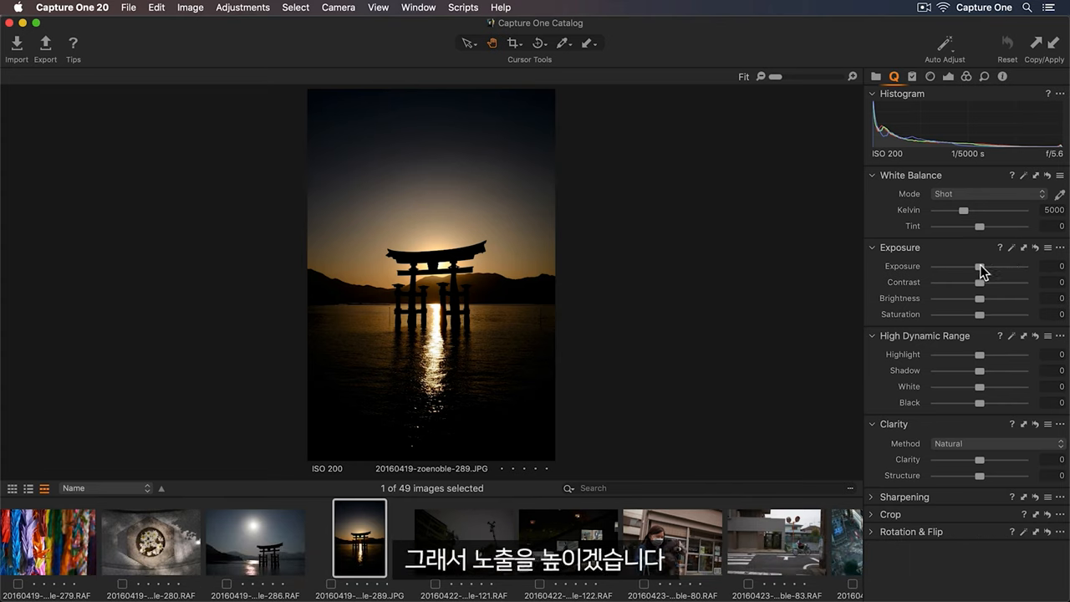
- Raise exposure and brightness, lift Shadow to 22 and pull Highlight down to -75
left_click_drag(980, 266, 993, 266)
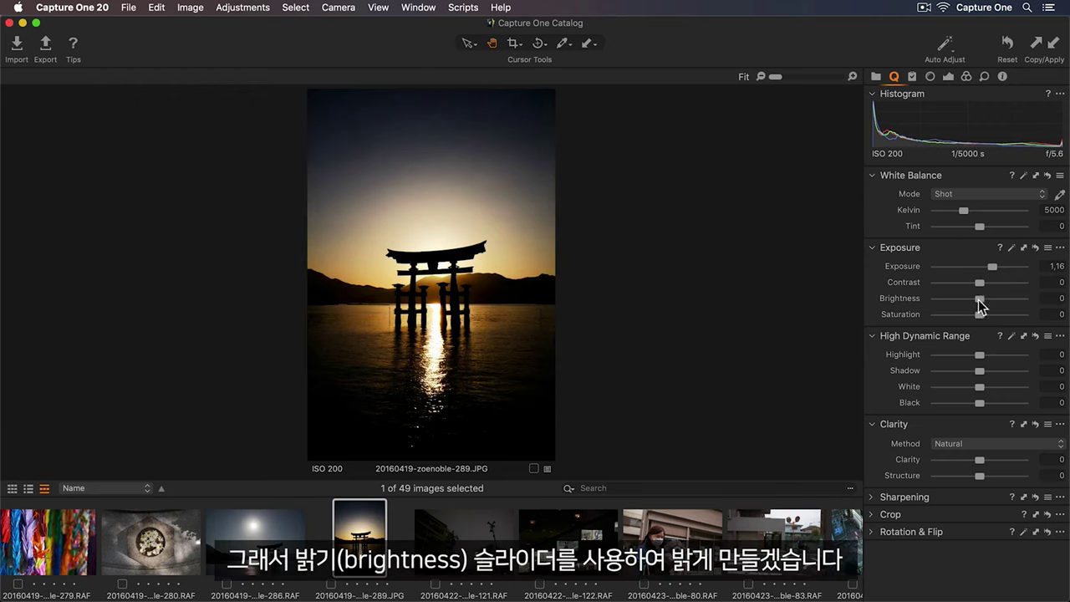
left_click_drag(979, 297, 990, 298)
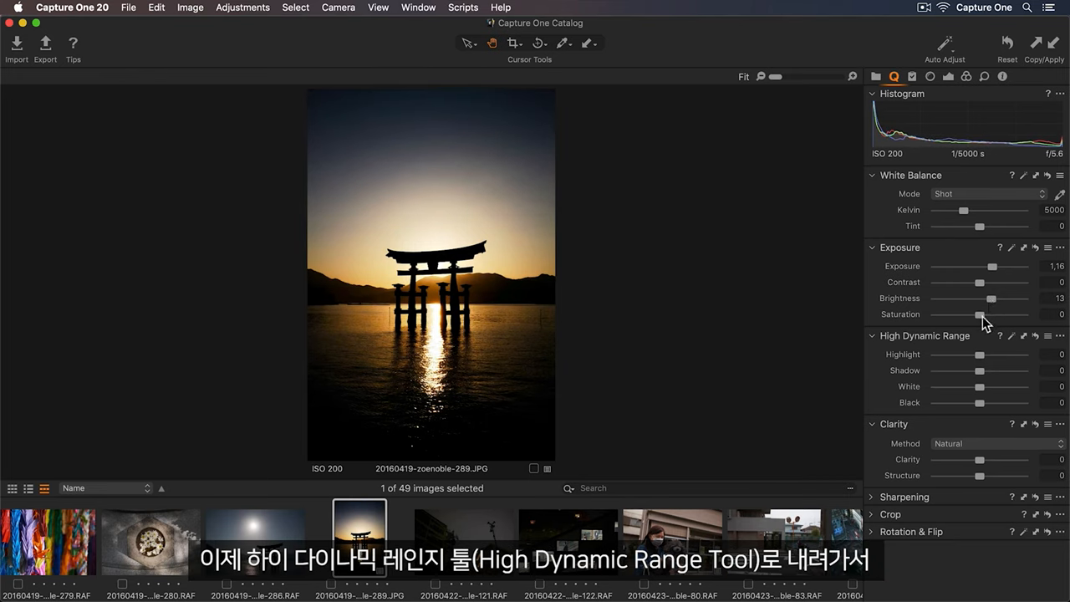
left_click_drag(957, 371, 980, 371)
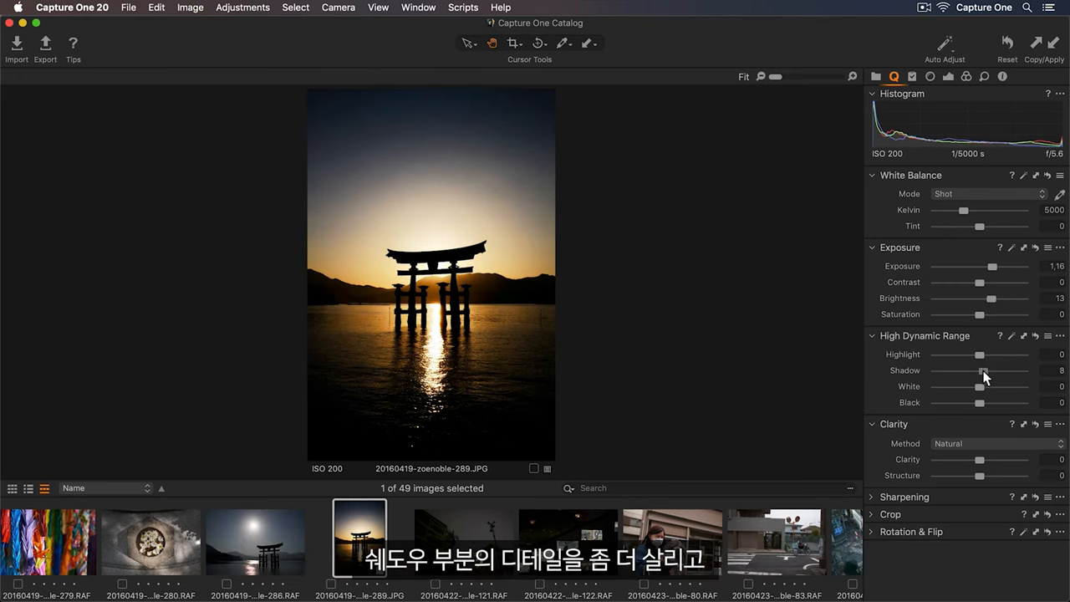
left_click_drag(979, 372, 992, 371)
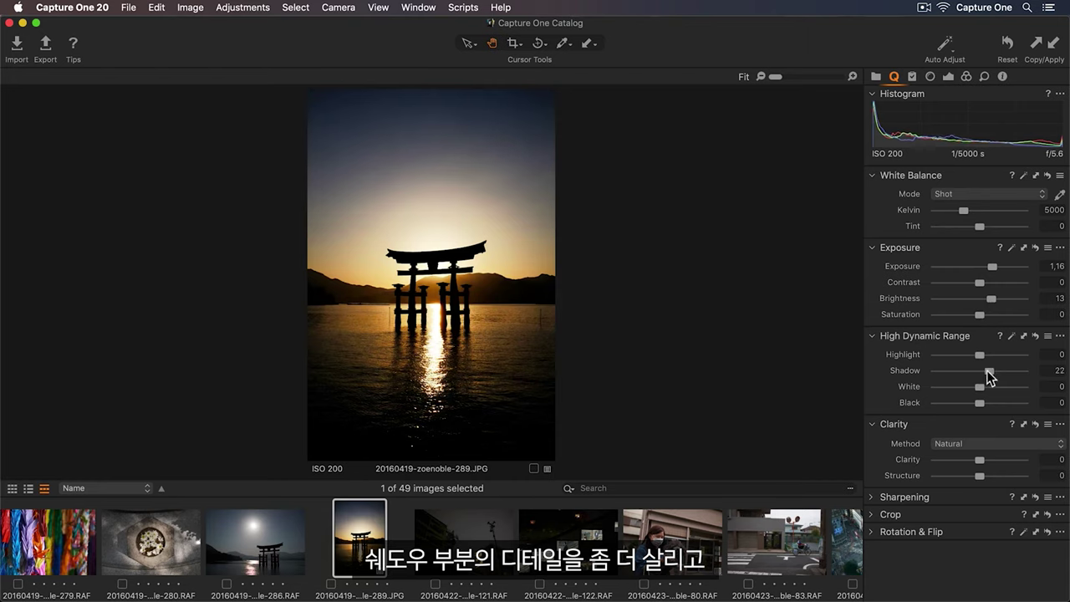
mouse_move(983, 359)
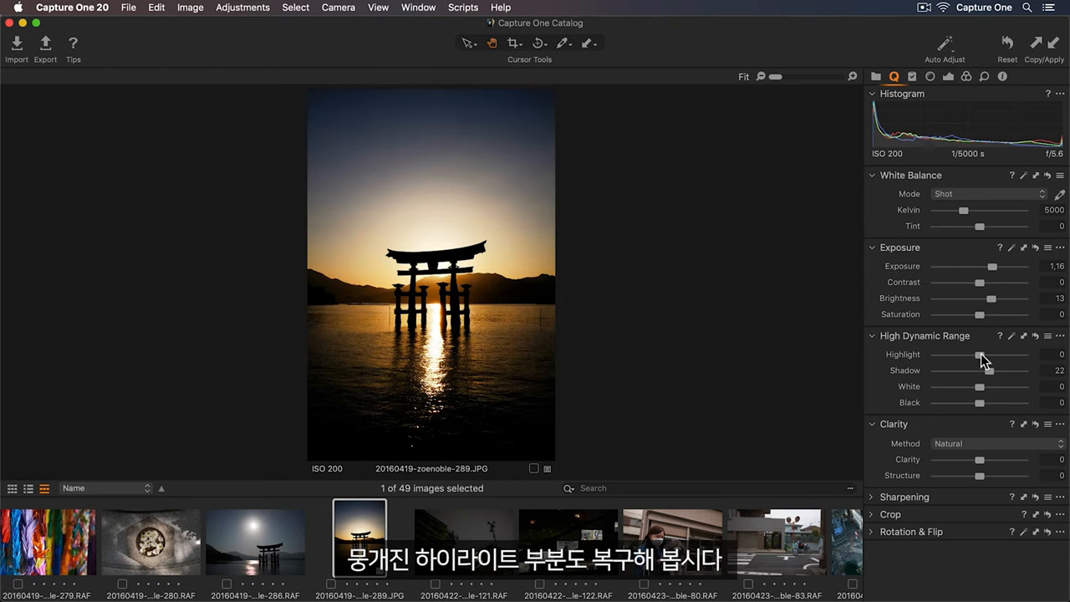
left_click_drag(979, 358, 940, 358)
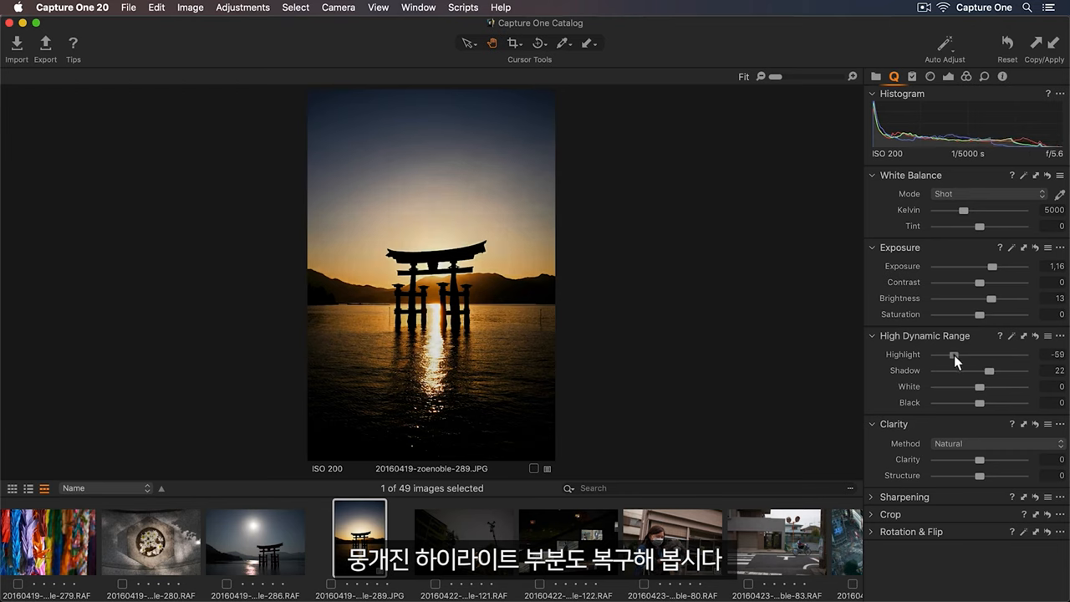
left_click_drag(951, 354, 943, 354)
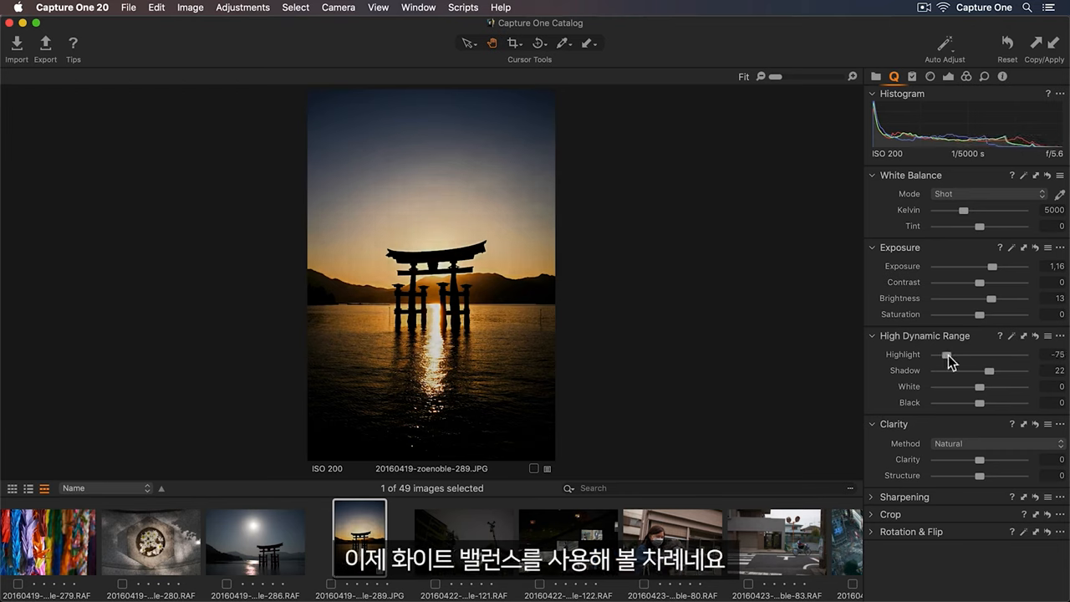
- Warm the white balance to 6059 K and raise Clarity to 16
left_click_drag(963, 211, 969, 211)
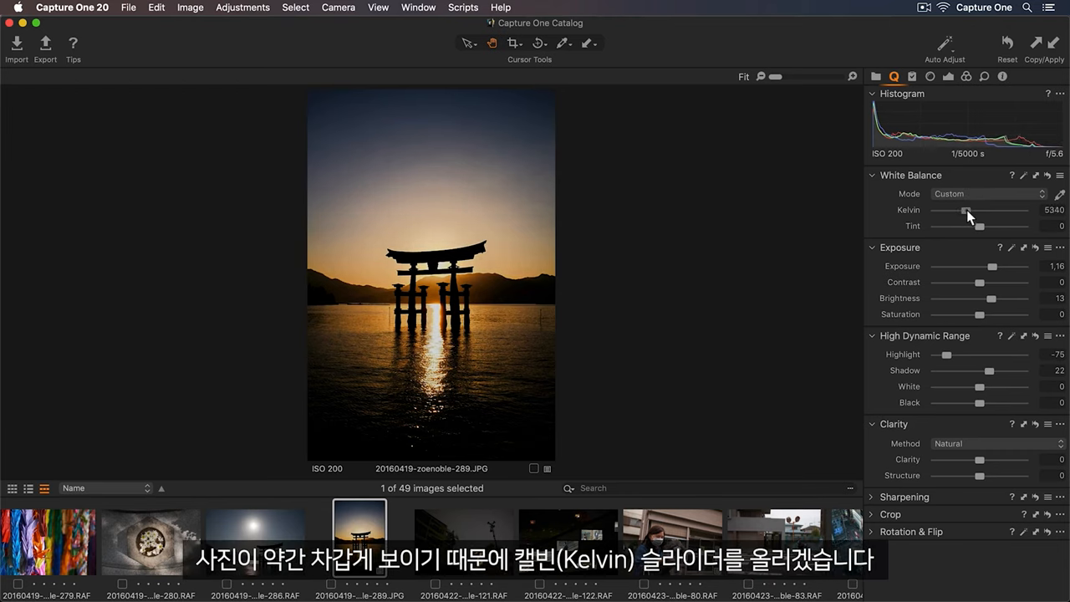
left_click_drag(966, 211, 987, 211)
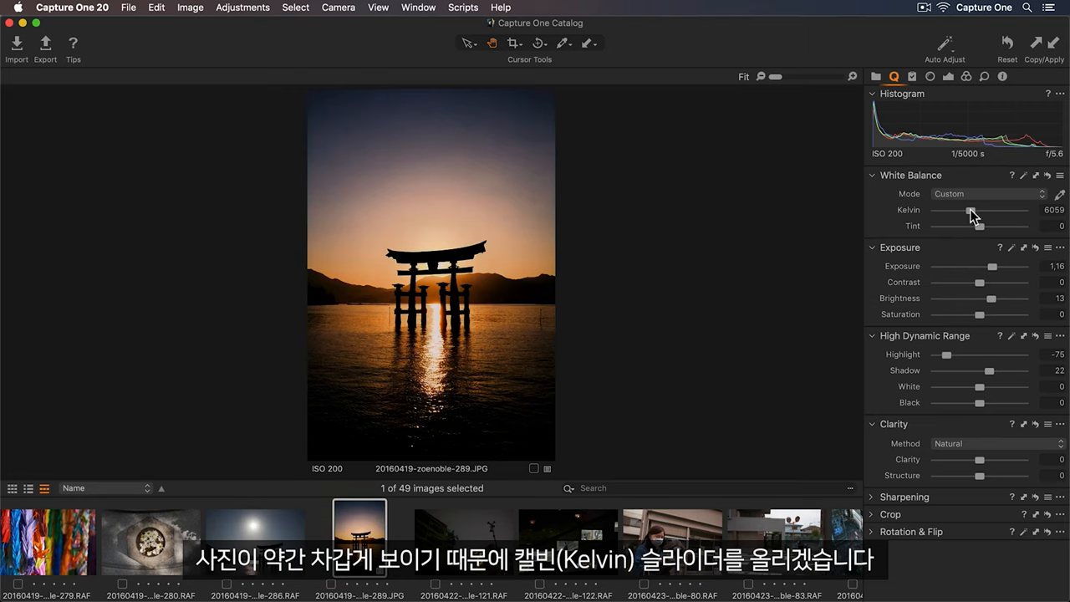
mouse_move(963, 428)
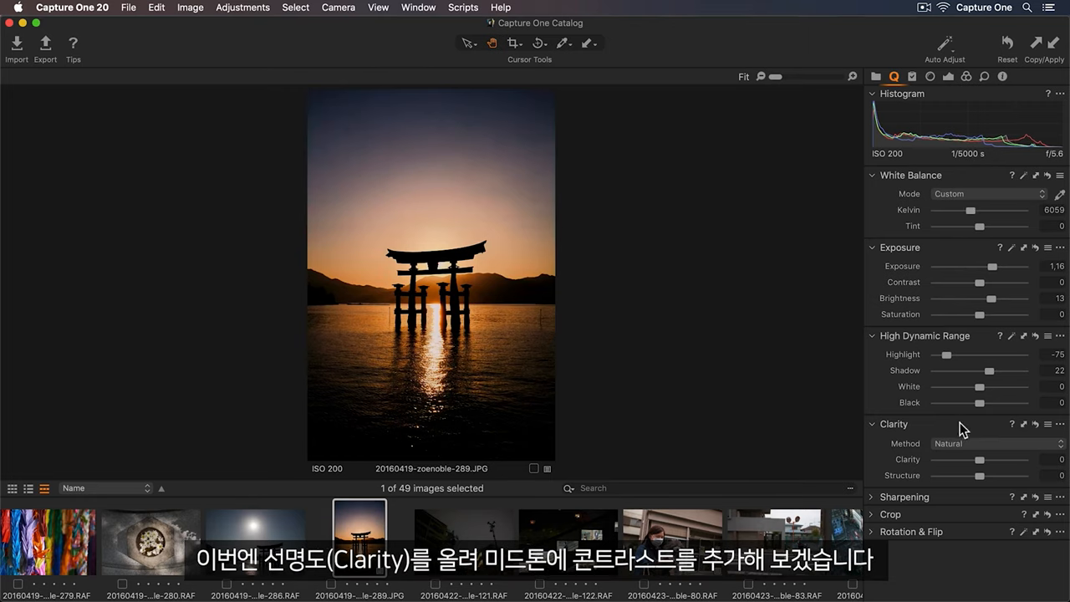
left_click_drag(1014, 459, 985, 459)
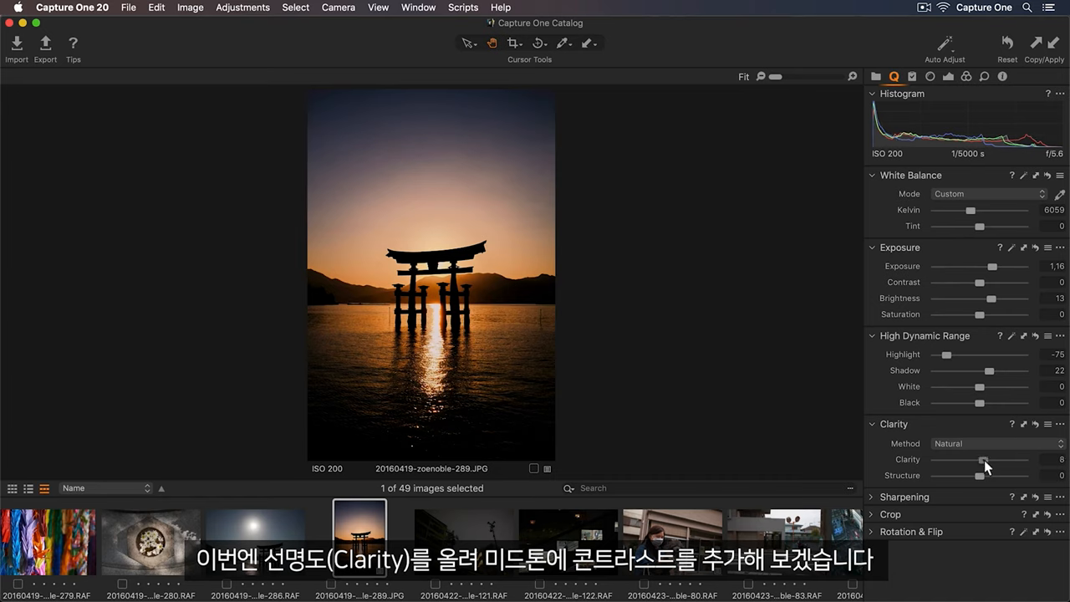
left_click_drag(983, 458, 1000, 458)
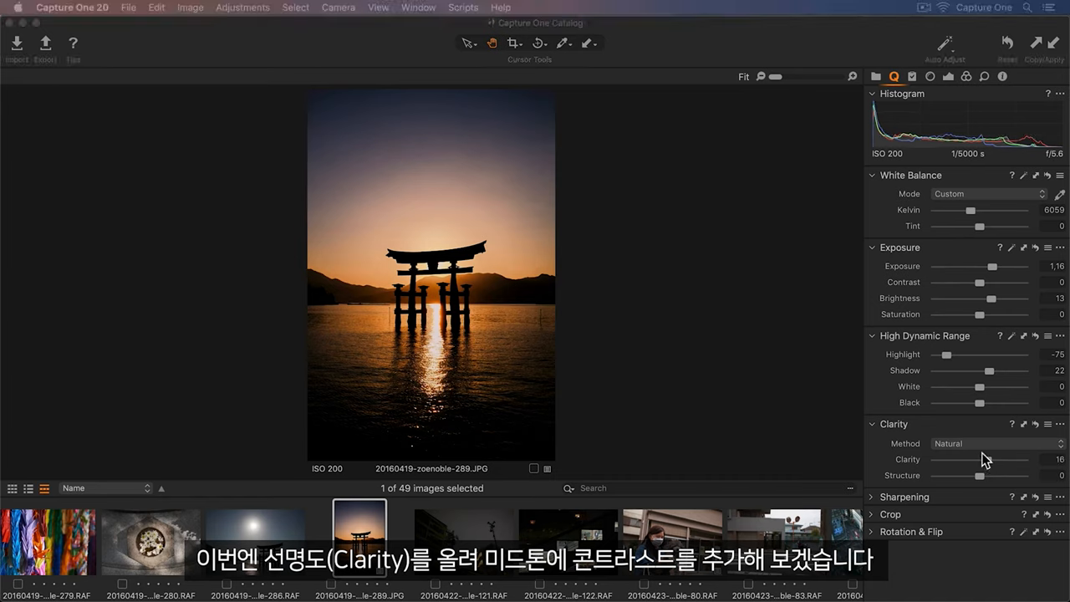
left_click(515, 43)
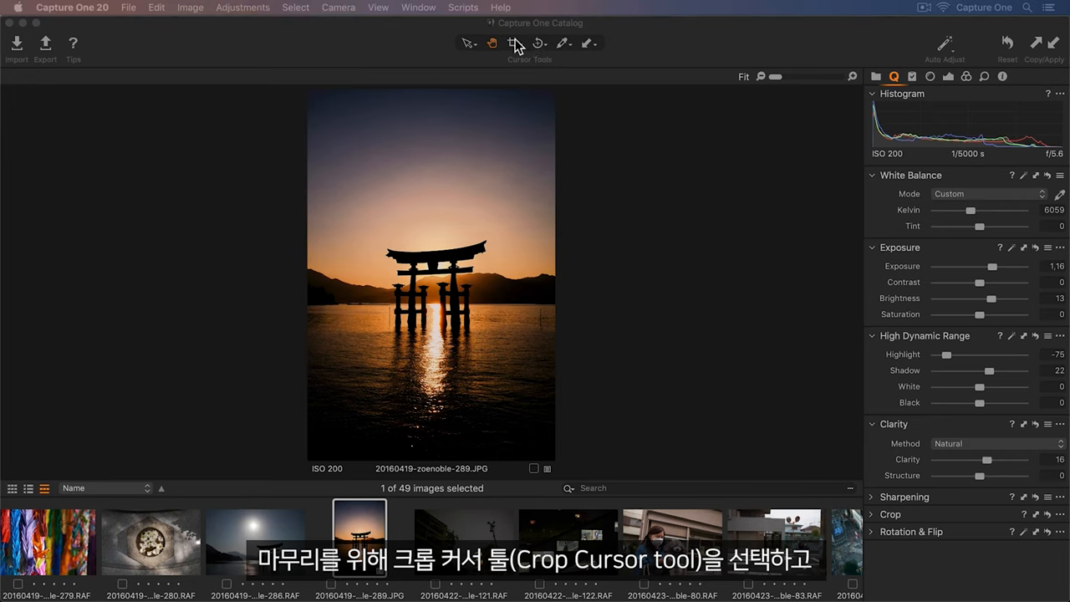
- Draw a tighter crop on the torii sunset photo and apply it
left_click(513, 44)
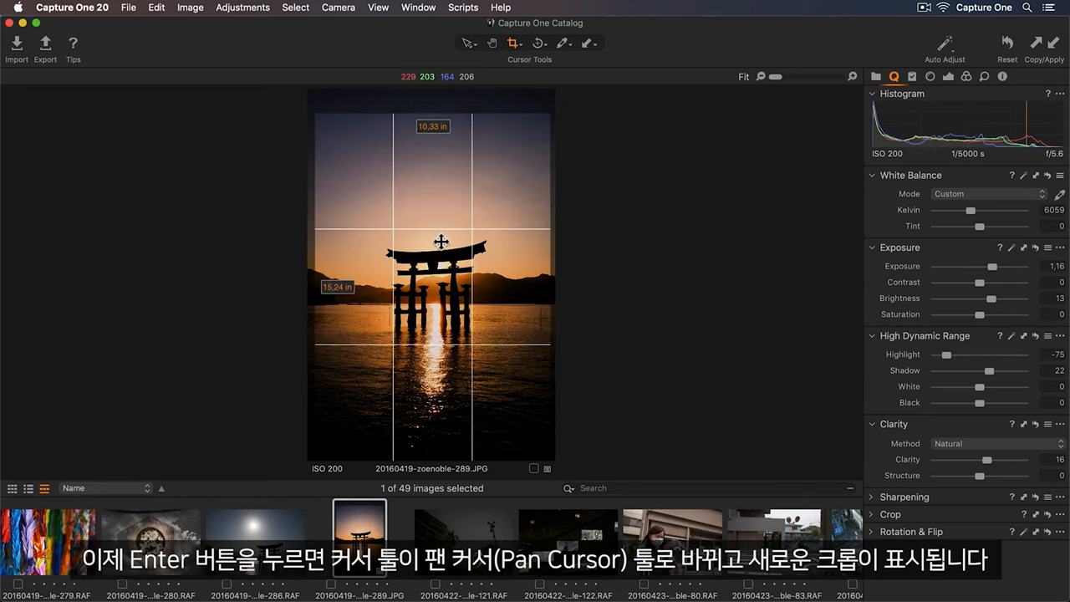
key("Return")
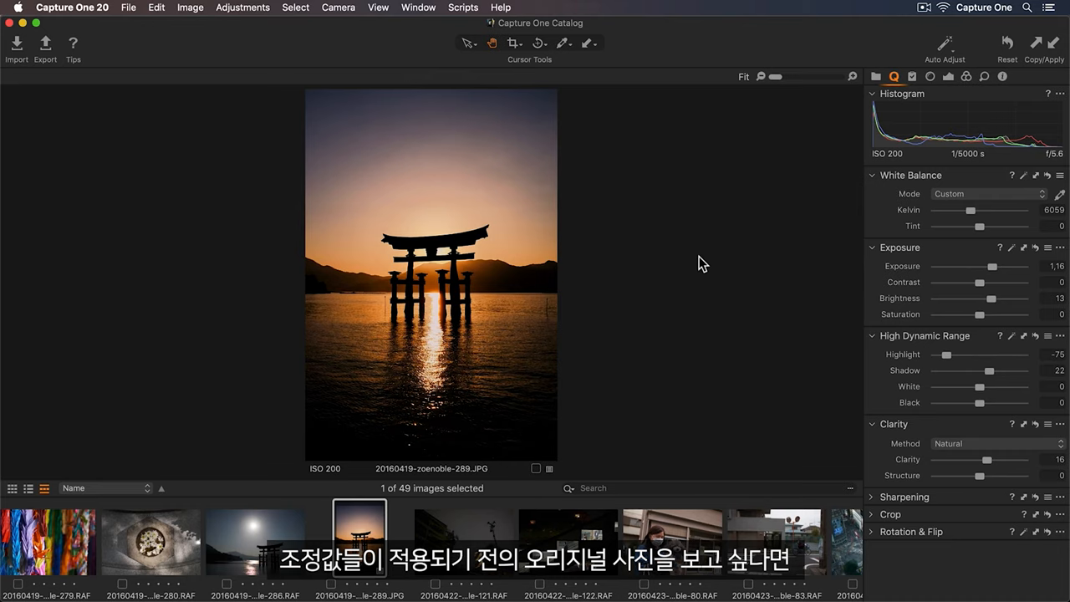
- Toggle before/after to view the torii photo without its adjustments
left_click(1007, 43)
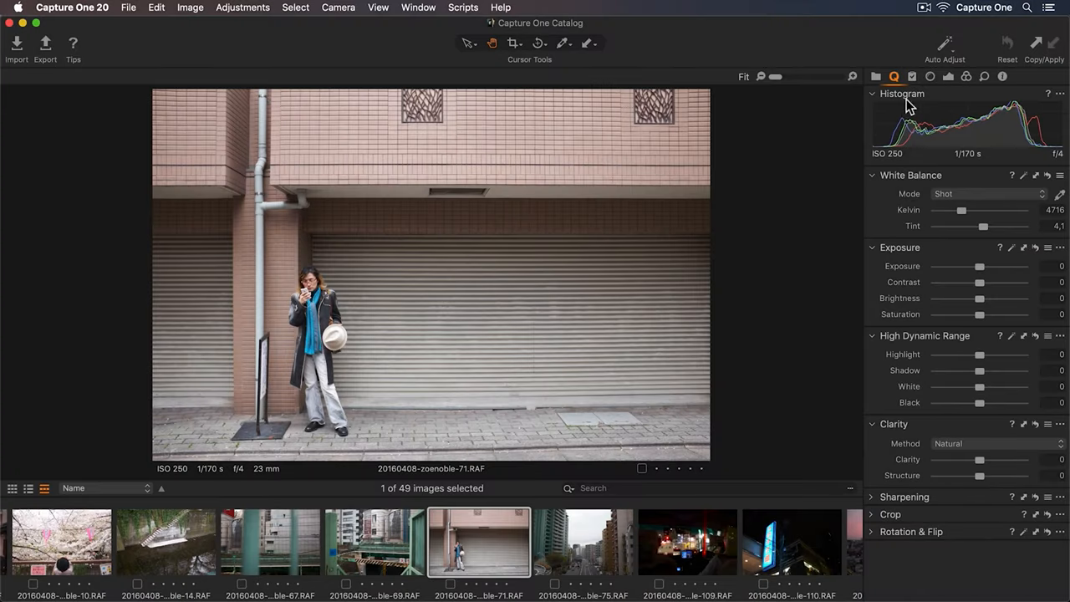
- Show the Styles and Presets tool and expand the Built-in Styles group
left_click(913, 77)
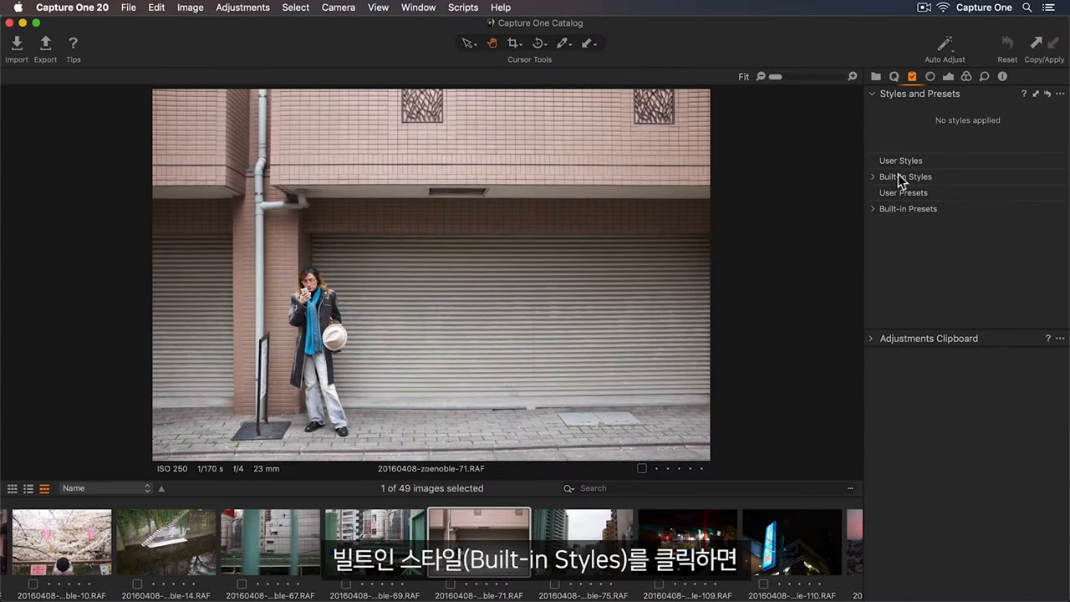
left_click(906, 177)
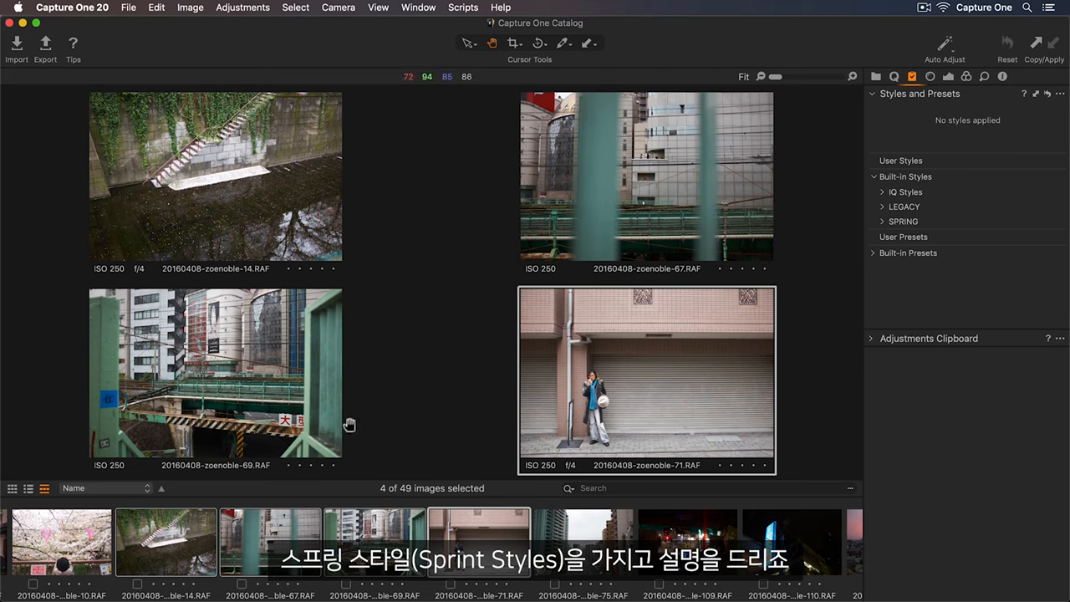
- Expand the SPRING set and apply SPR-04 to the four selected street photos, toggling it off and back on
left_click(905, 221)
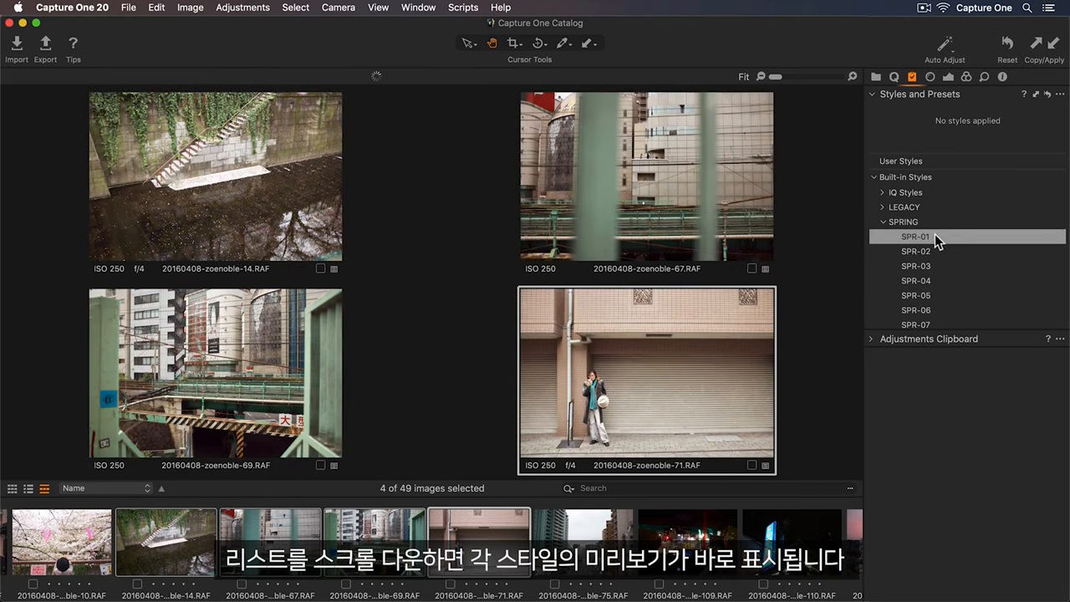
mouse_move(940, 250)
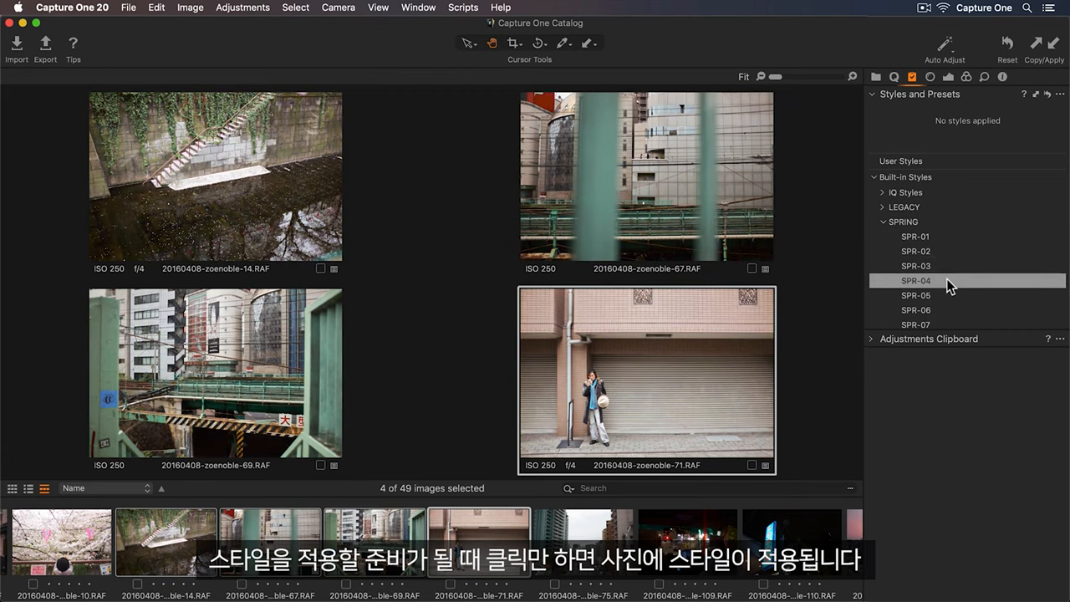
left_click(916, 280)
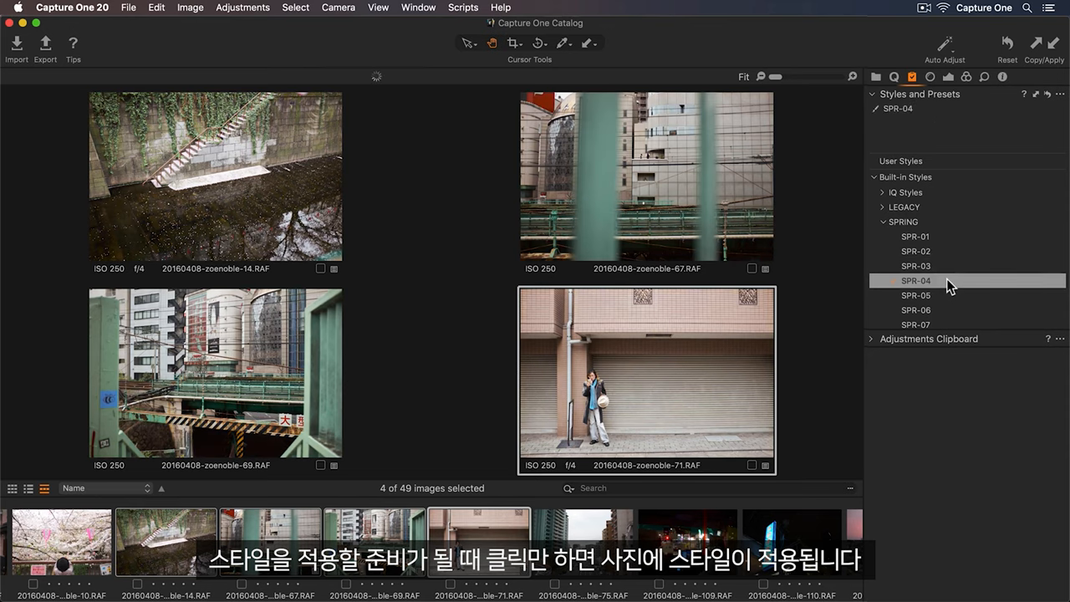
left_click(916, 281)
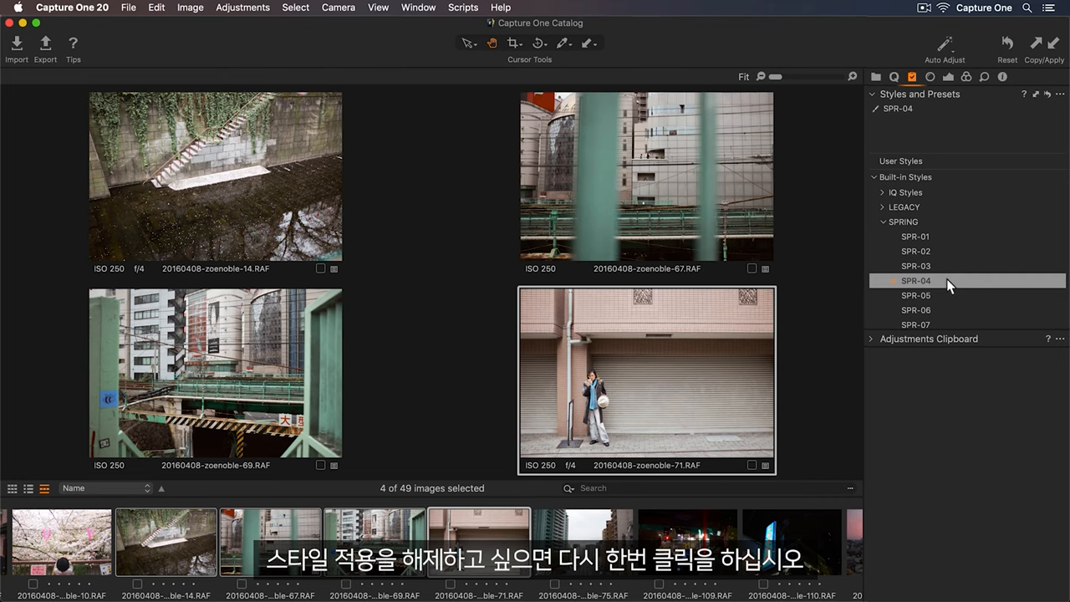
left_click(917, 281)
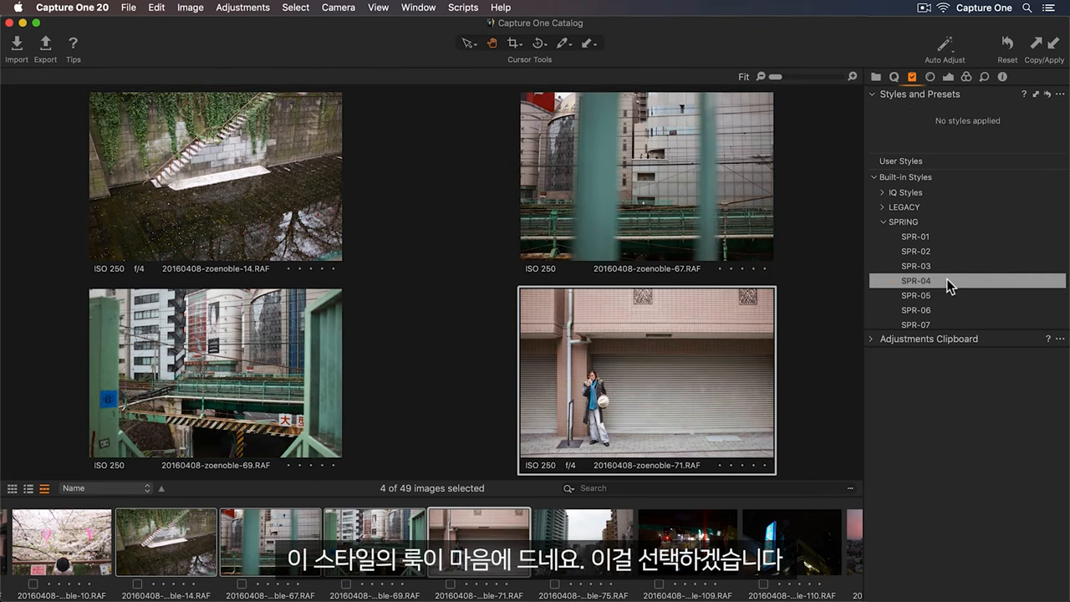
left_click(917, 280)
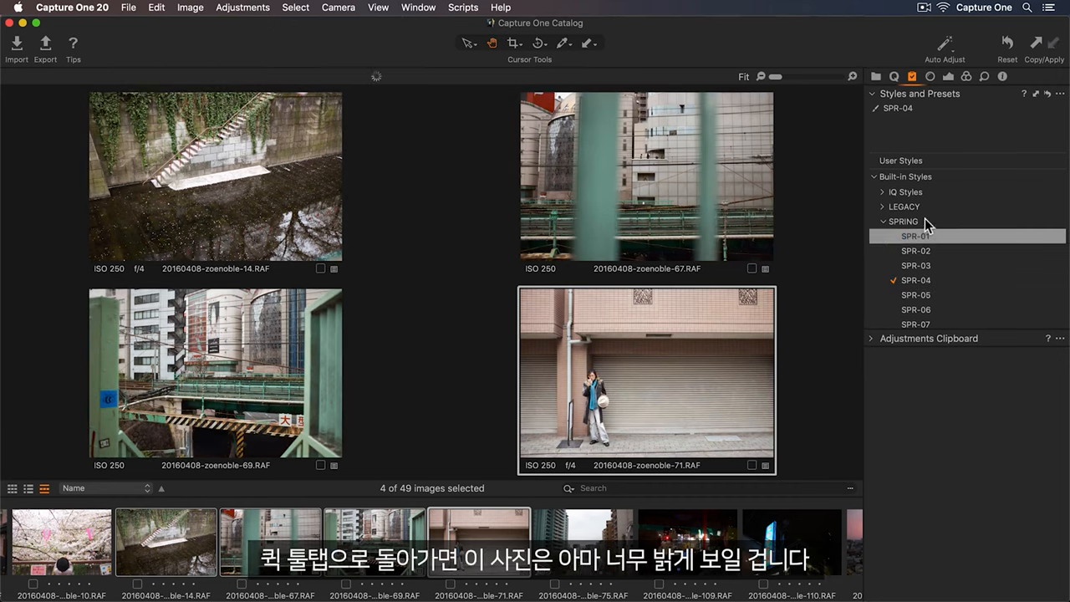
- Lower the exposure on the woman-by-the-wall and mossy canal photos via the Quick tools
left_click(894, 77)
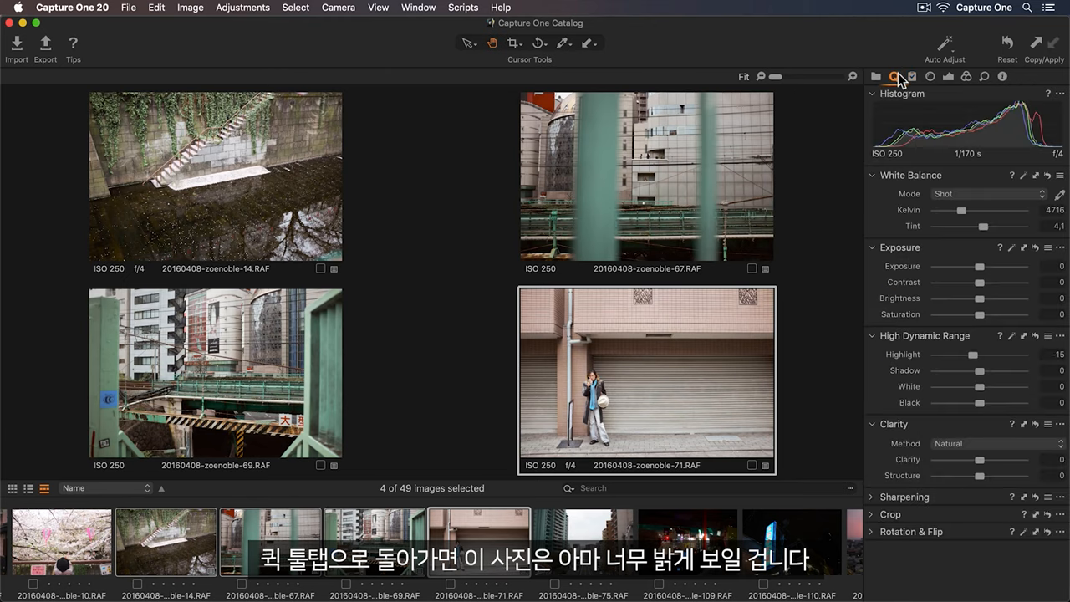
left_click(892, 77)
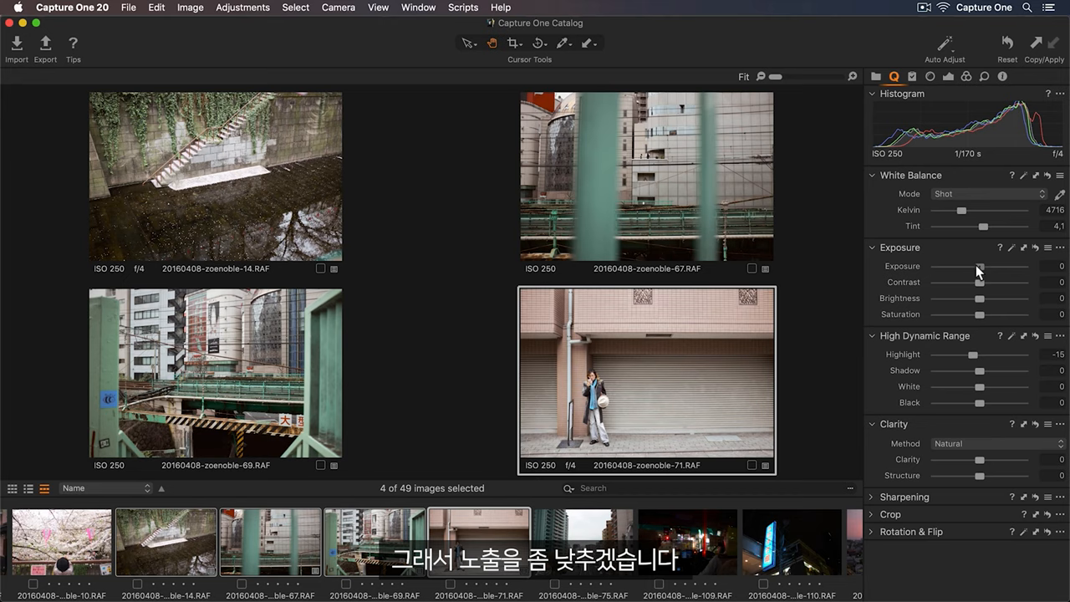
left_click_drag(979, 266, 971, 266)
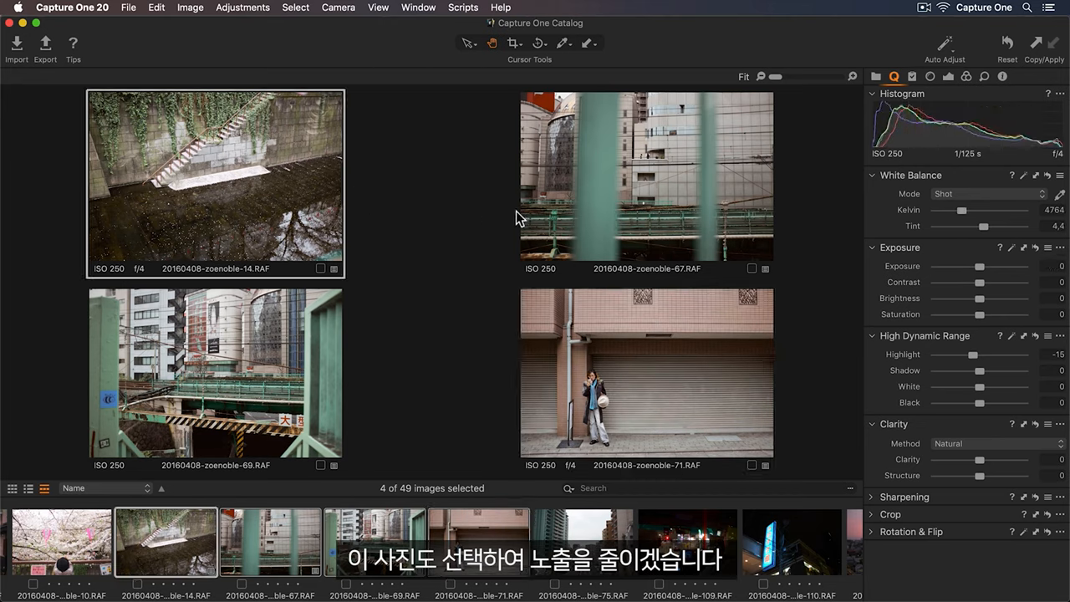
left_click_drag(1000, 266, 976, 266)
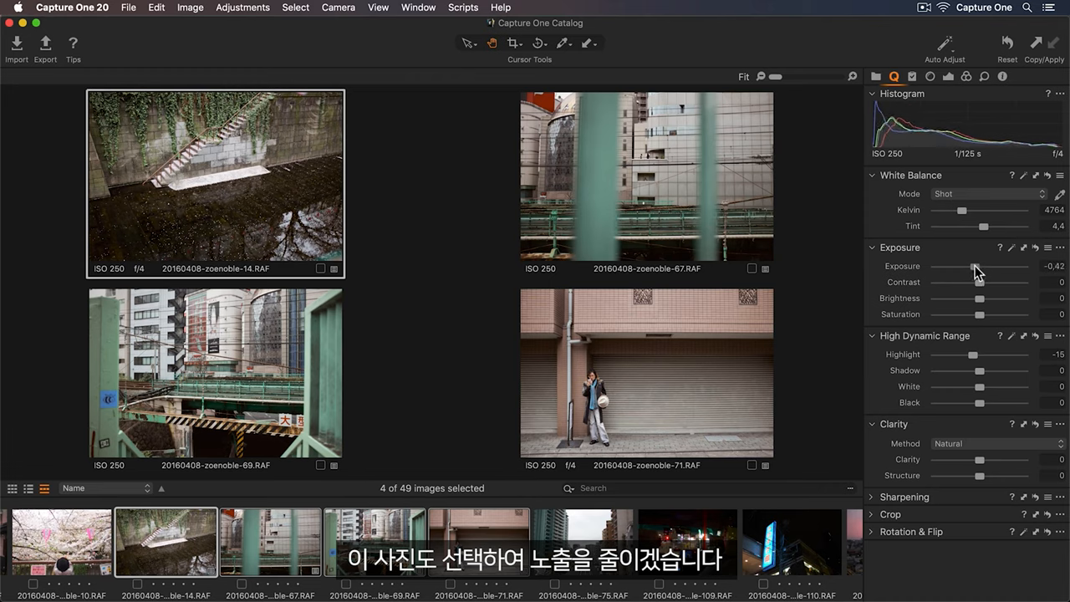
left_click_drag(980, 266, 975, 265)
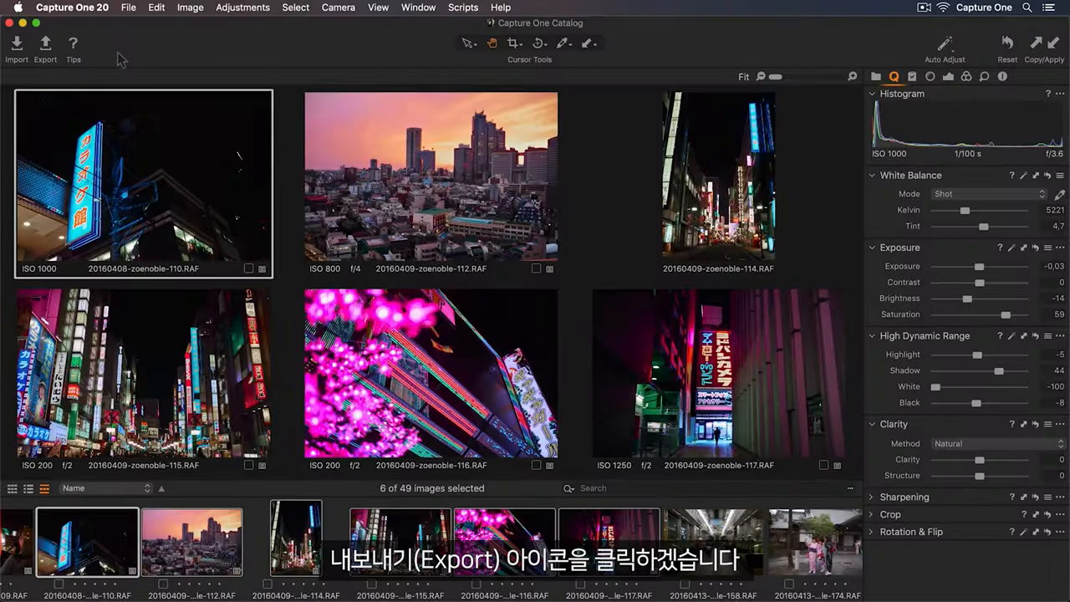
- Create a 'Tokyo Photos' folder in Pictures and set it as the export folder
left_click(45, 43)
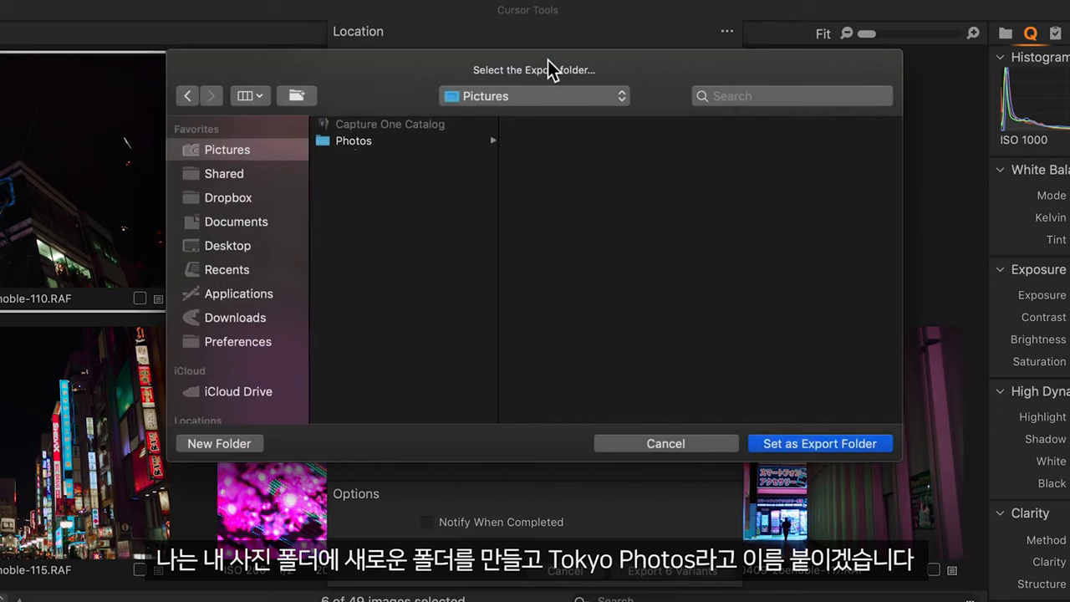
mouse_move(247, 403)
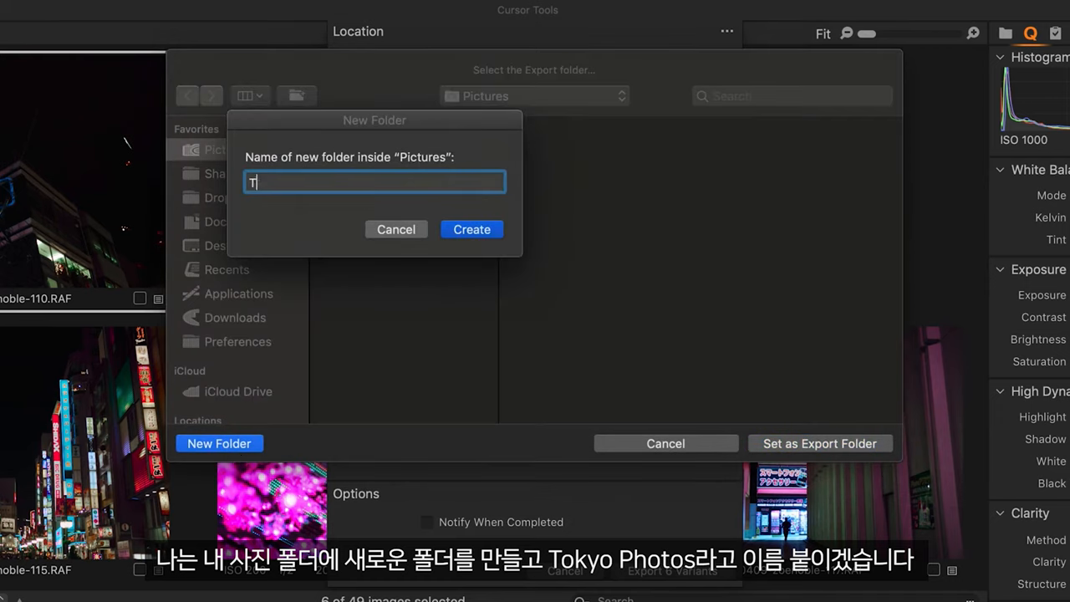
type("Tokyo Photos")
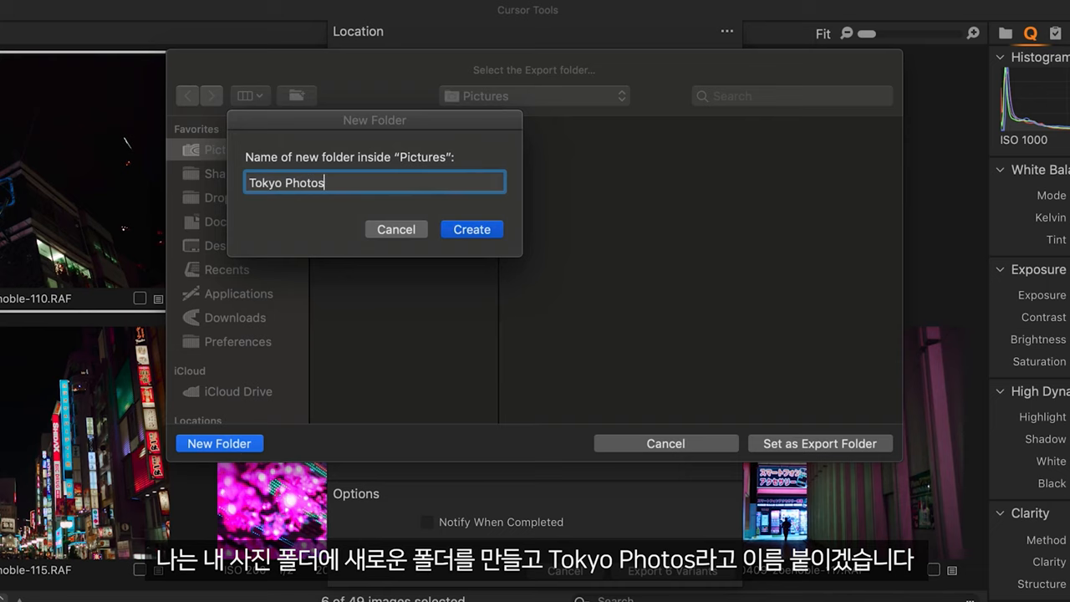
left_click(472, 229)
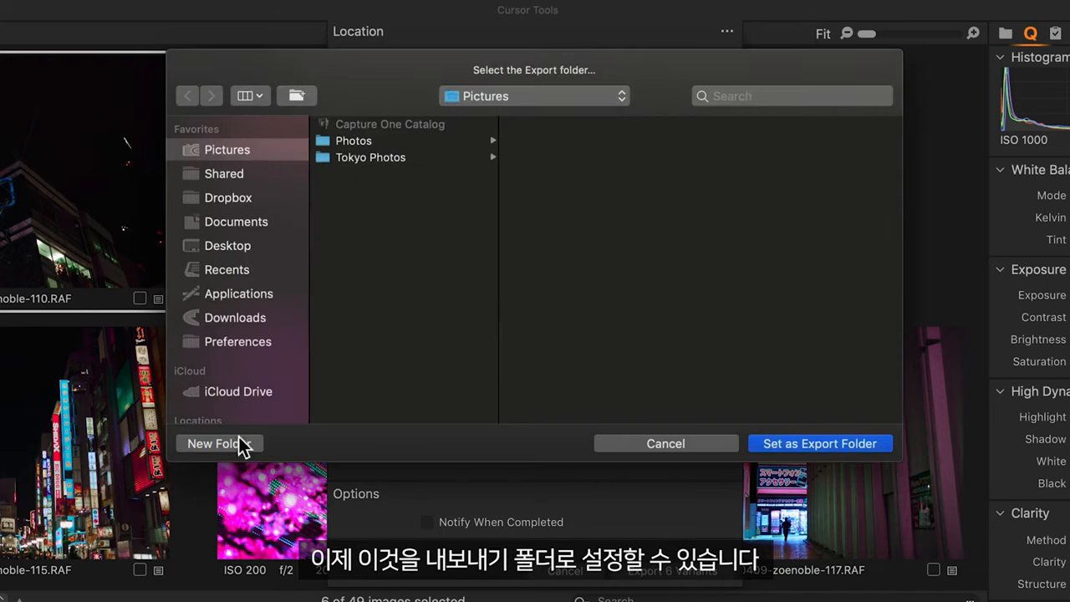
left_click(819, 443)
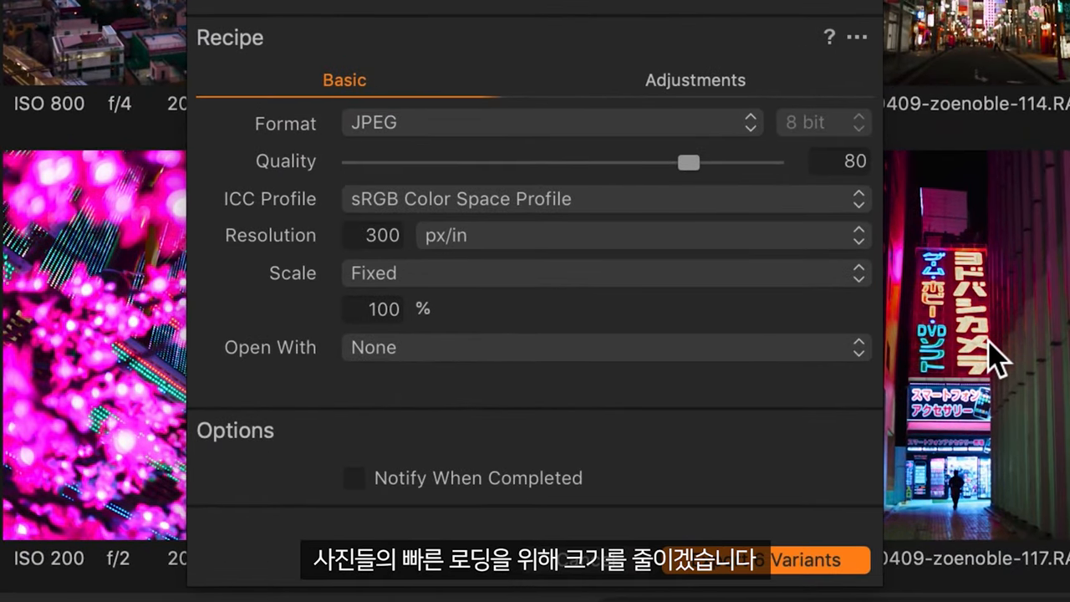
mouse_move(601, 281)
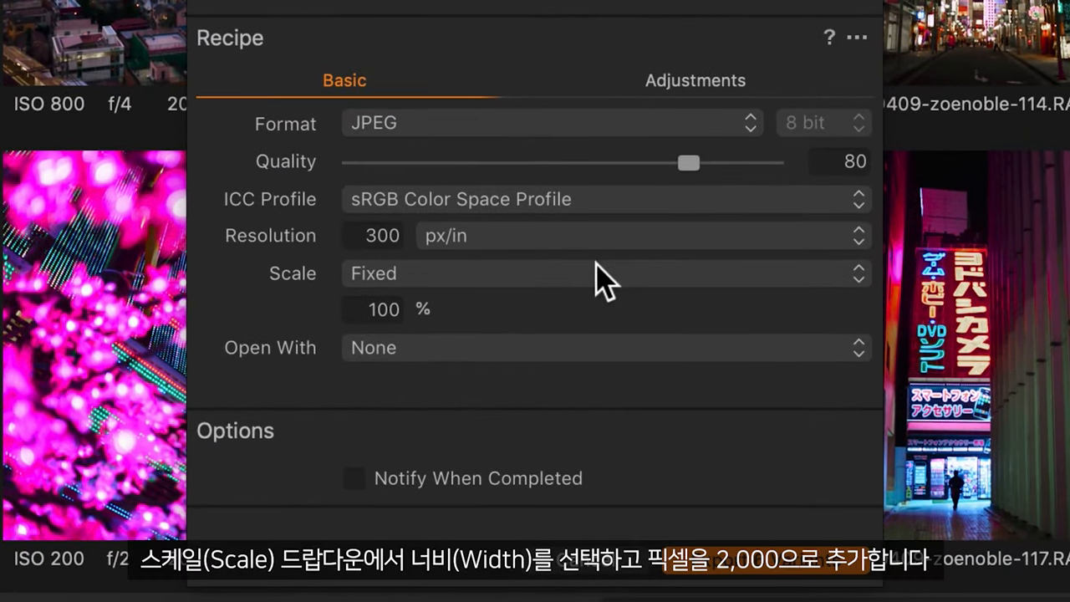
- Scale the export by width to 2000 px and export the six variants
left_click(599, 274)
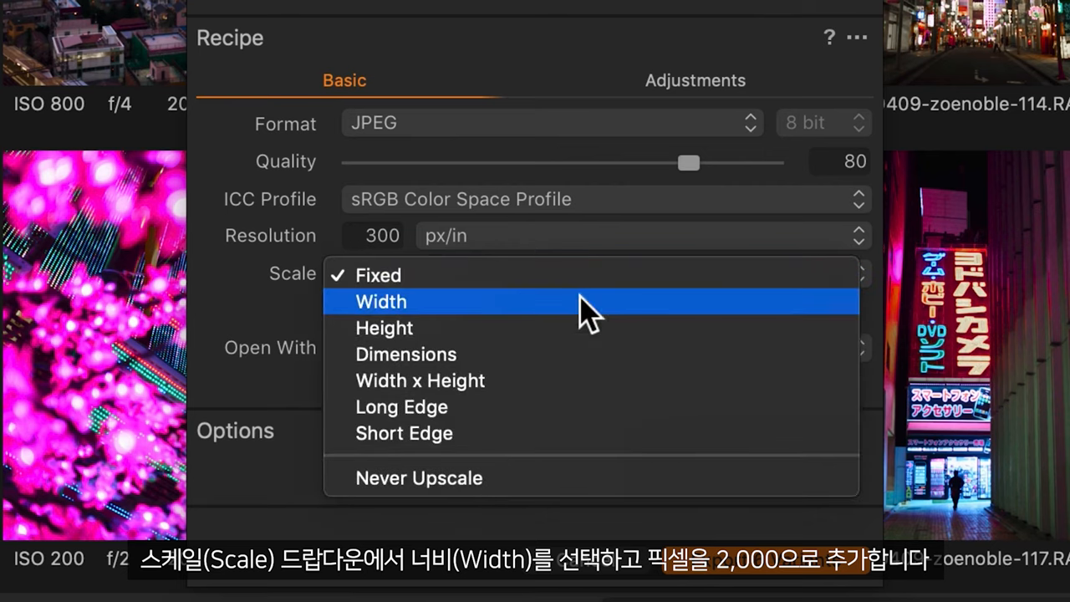
left_click(381, 301)
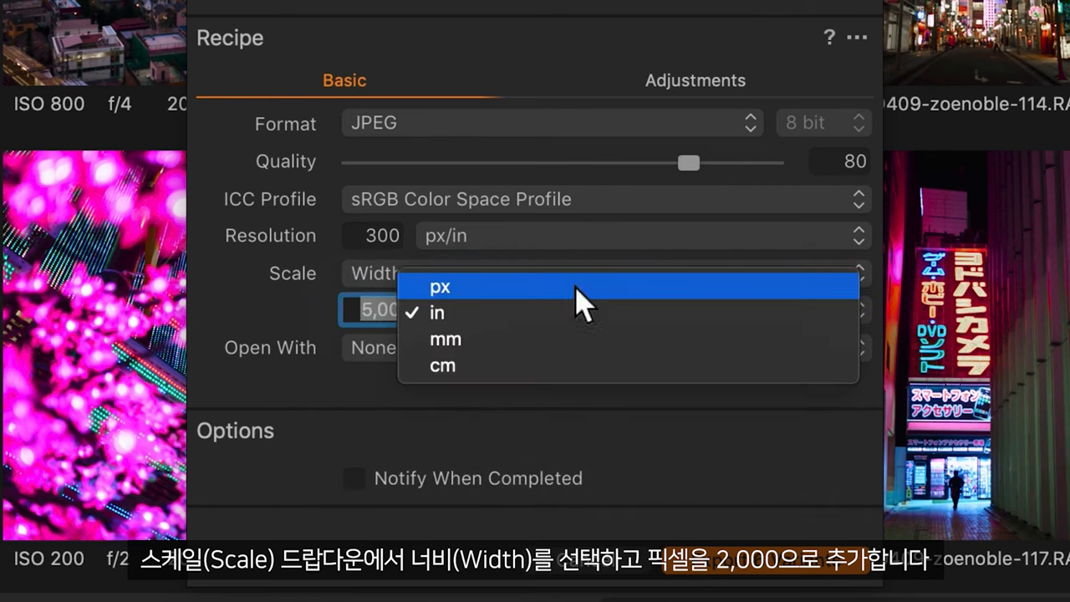
left_click(439, 288)
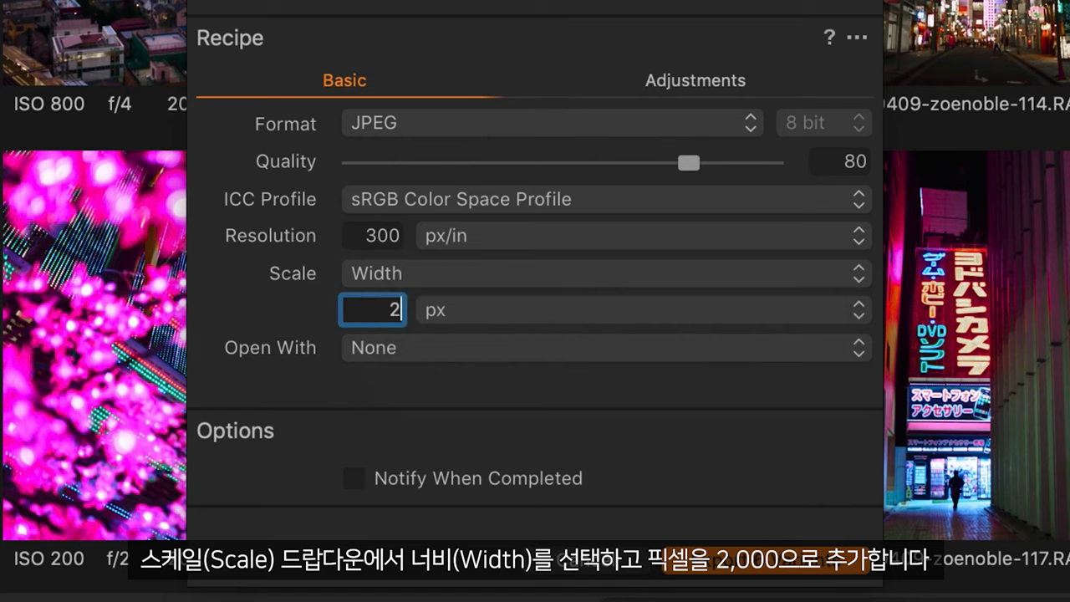
type("000")
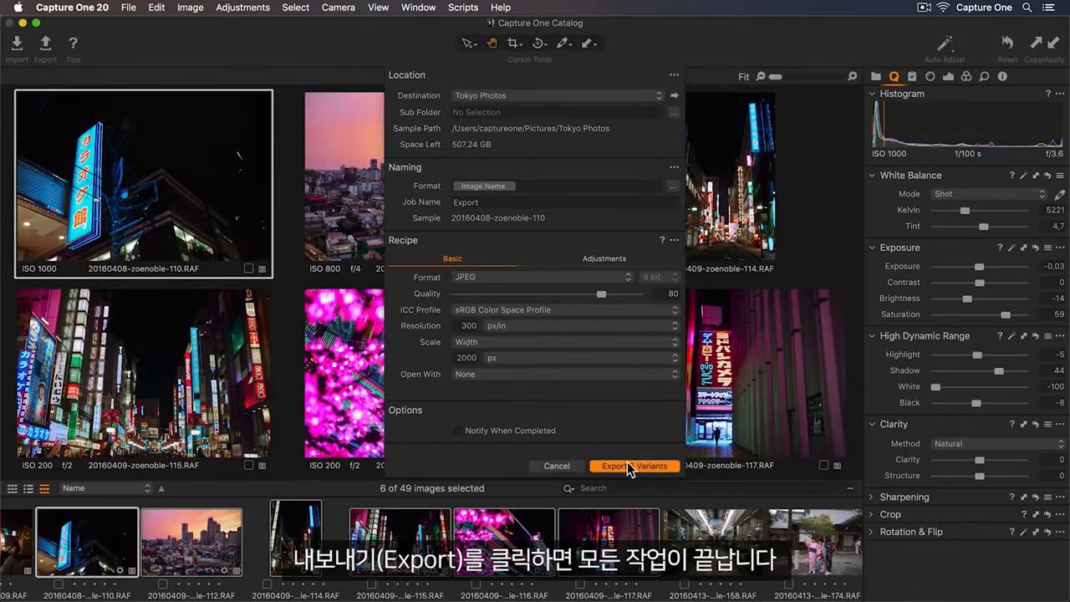
left_click(615, 465)
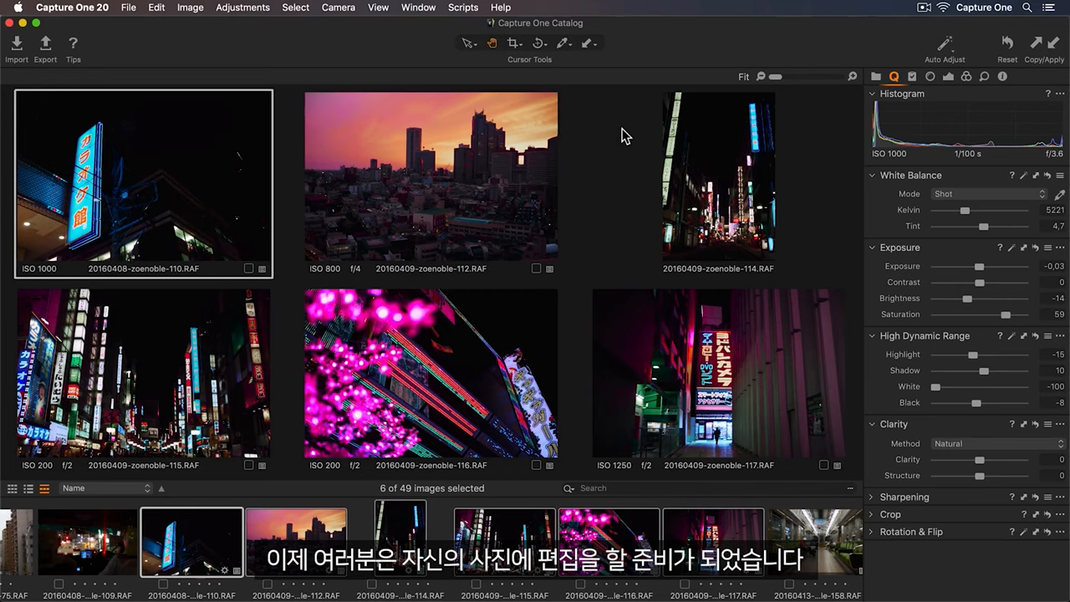
mouse_move(531, 79)
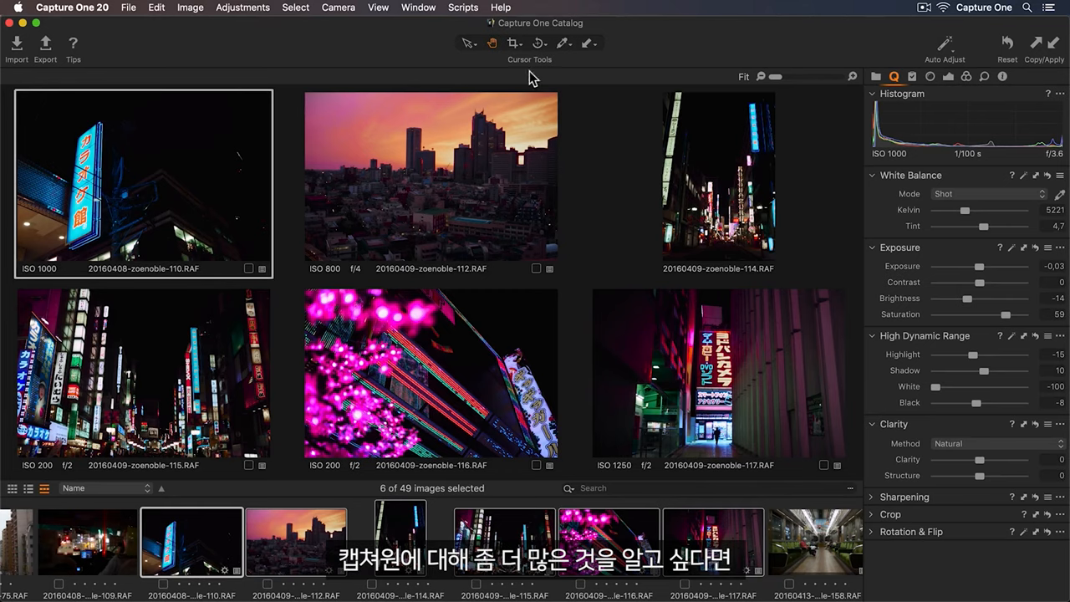
- Browse the Resource Hub's Tutorials and Support pages from the Help menu
left_click(500, 7)
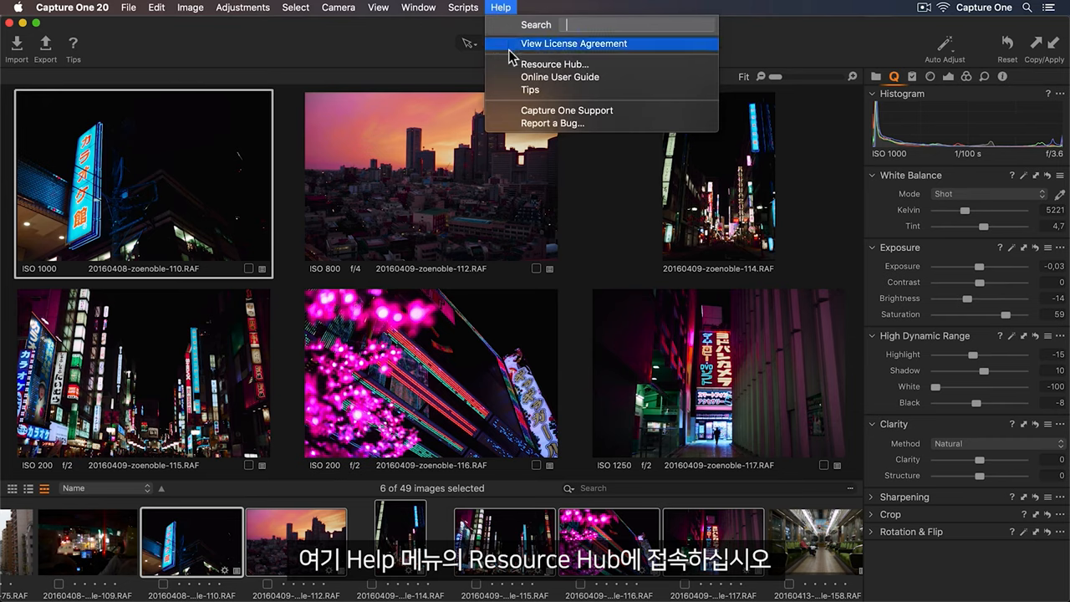
left_click(555, 64)
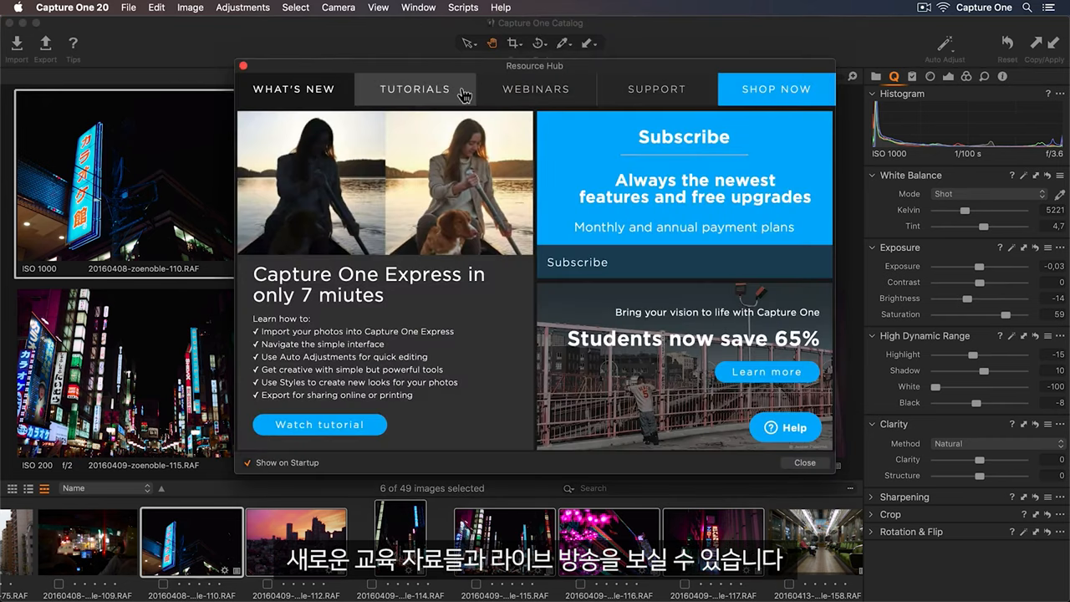
left_click(415, 89)
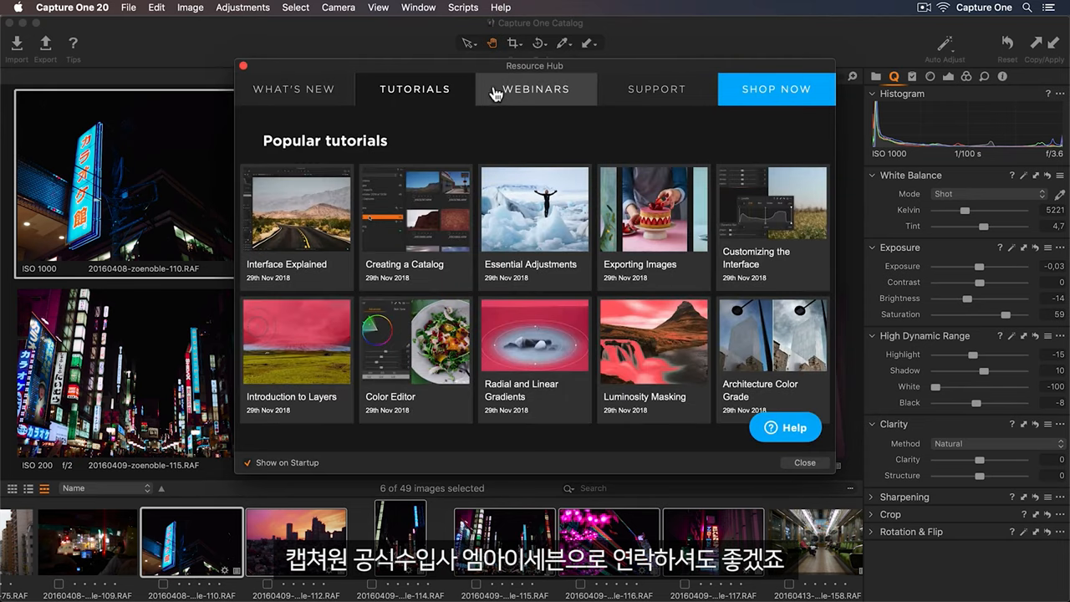
left_click(655, 89)
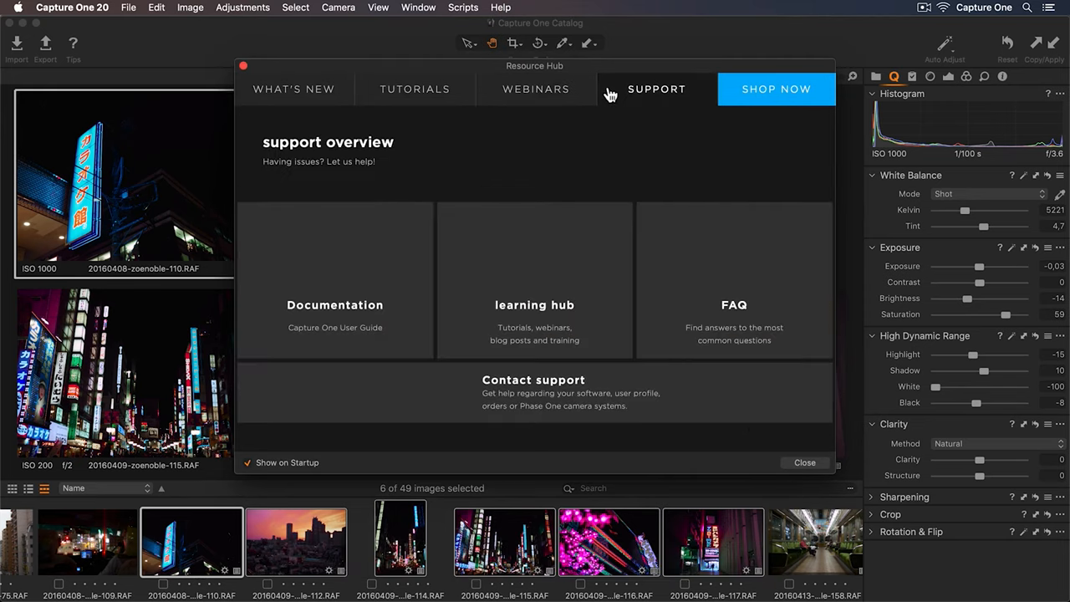